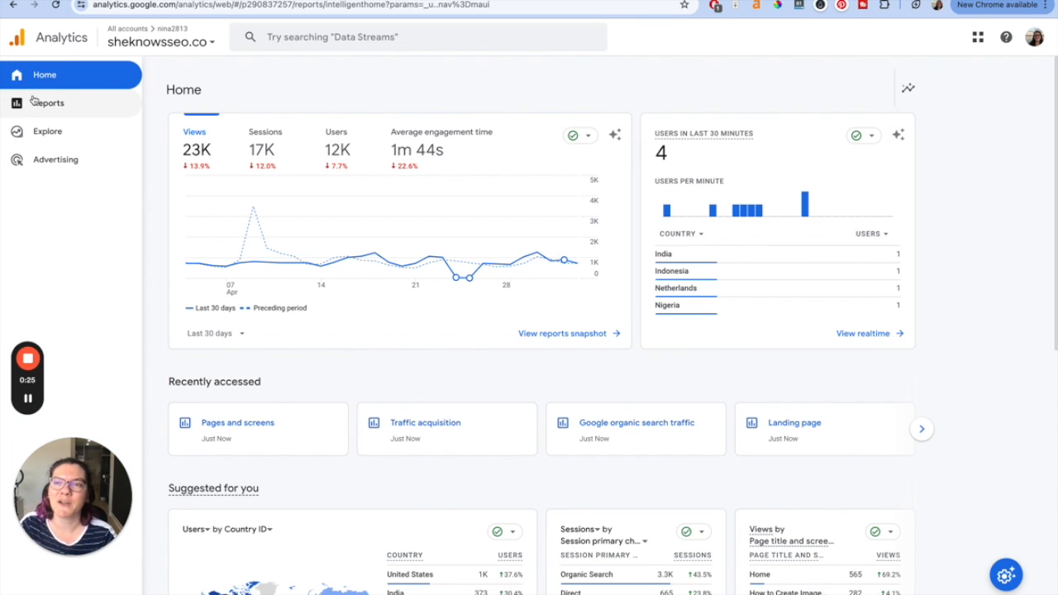
Navigate from the home overview into Reports and the Pages and screens report
click(48, 103)
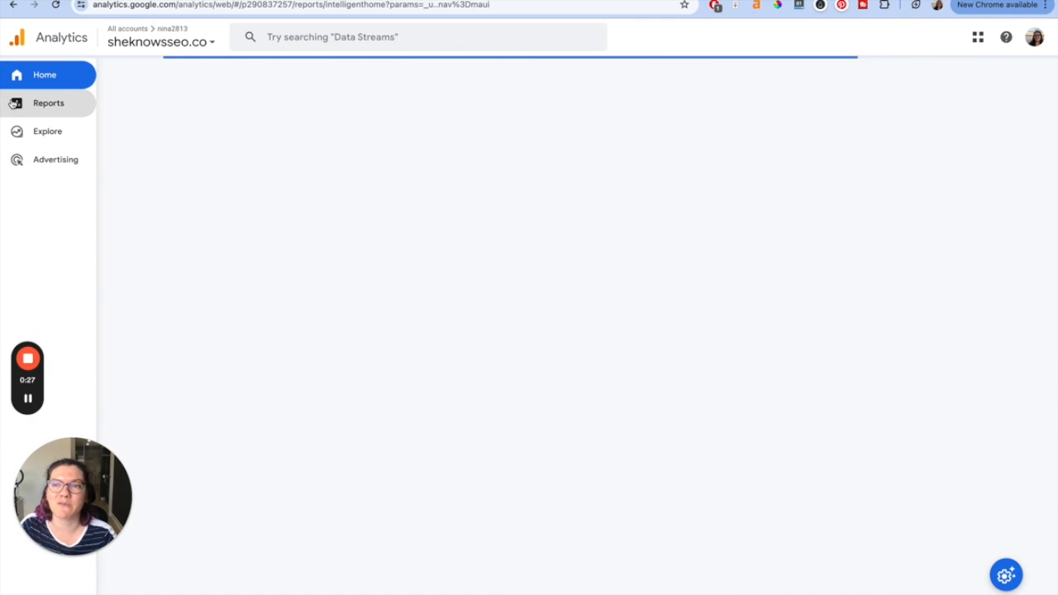
click(48, 102)
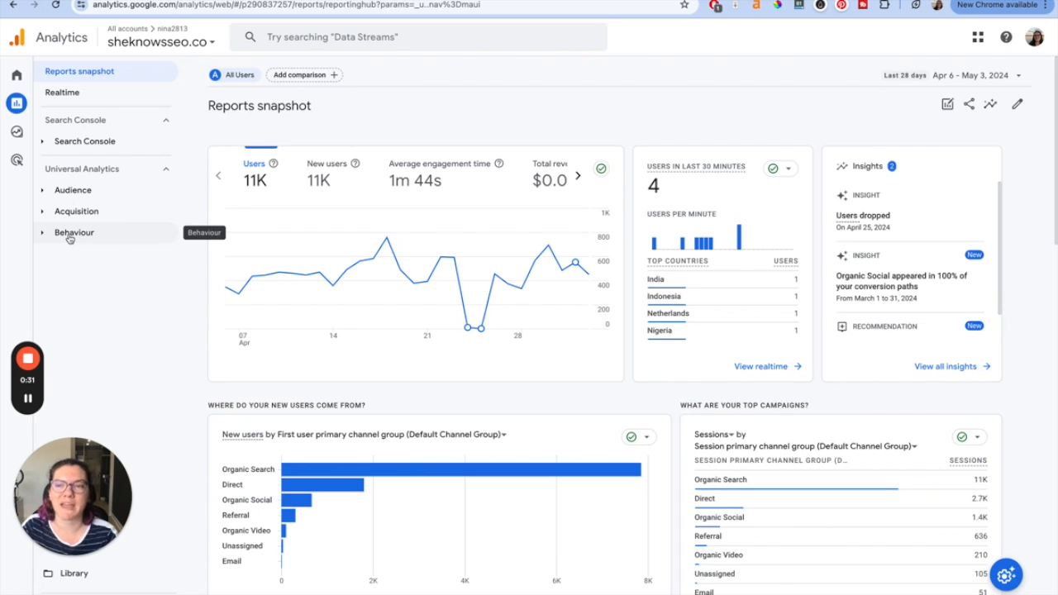
click(99, 274)
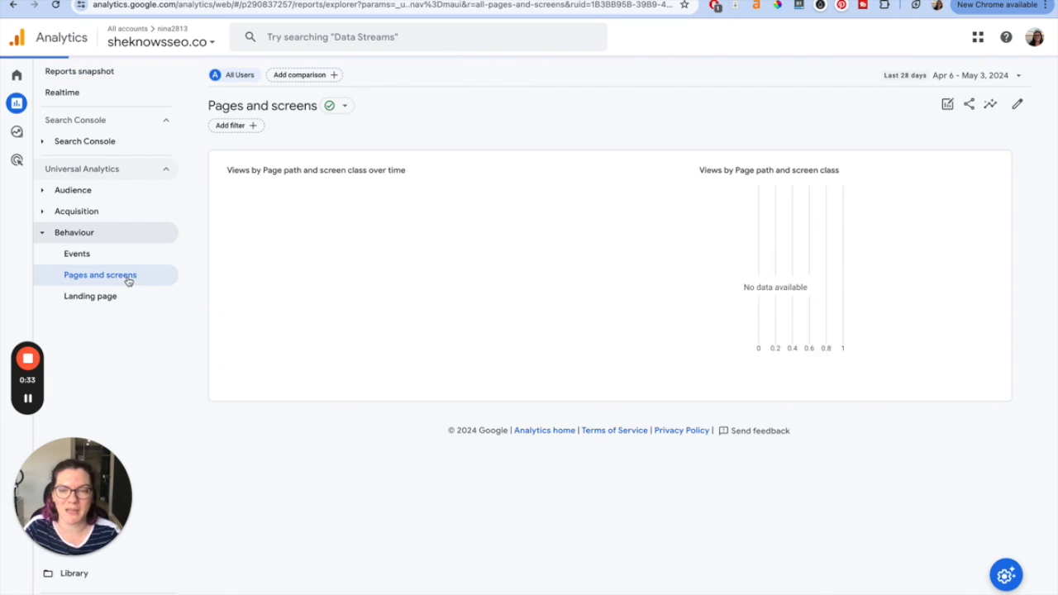
Load the Pages and screens report and reach the table's Rows per page control
click(100, 275)
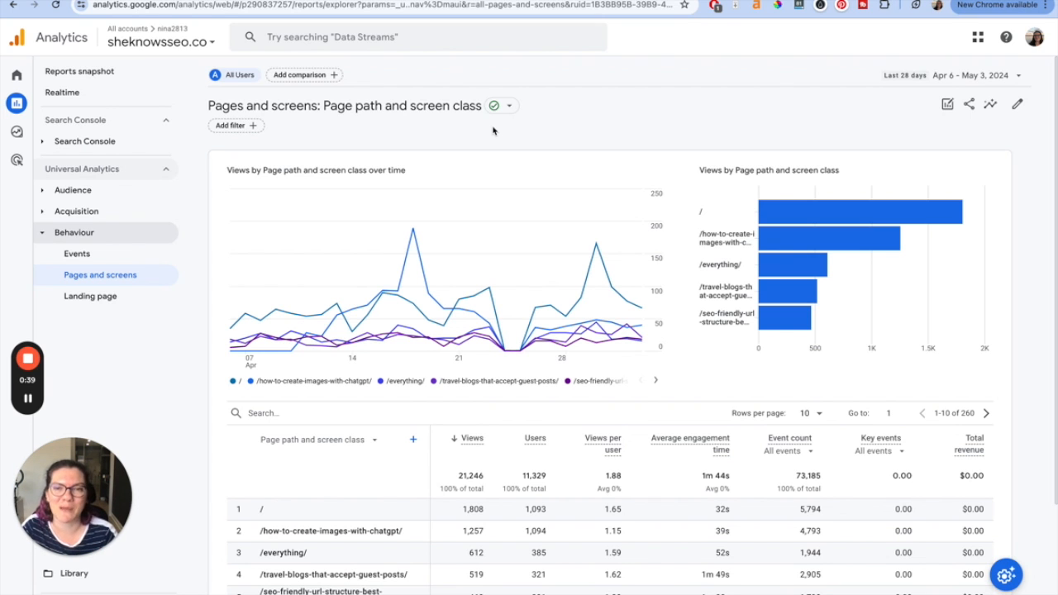
scroll(down, 3)
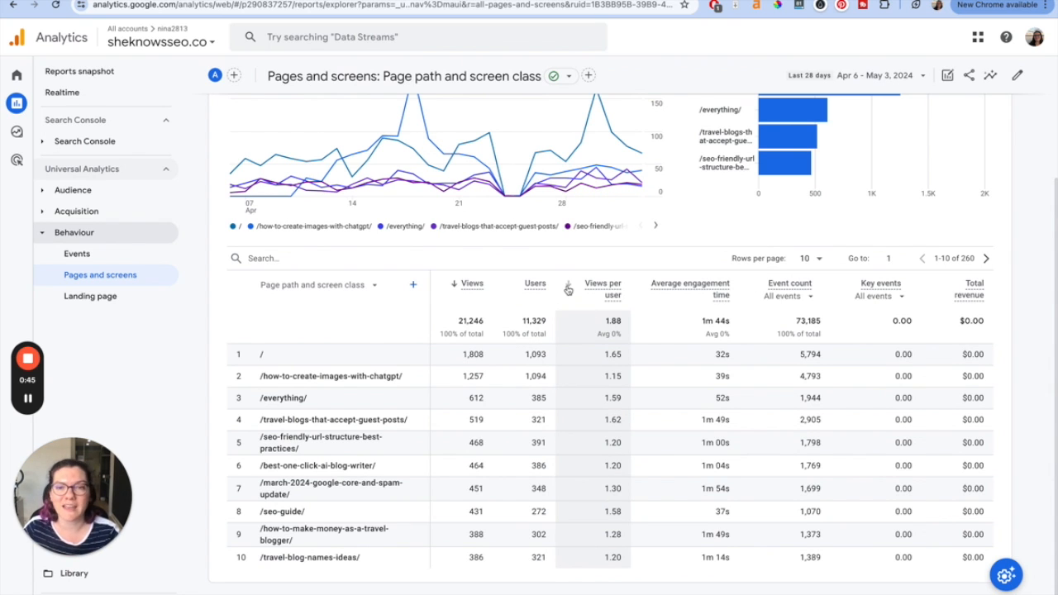
mouse_move(536, 271)
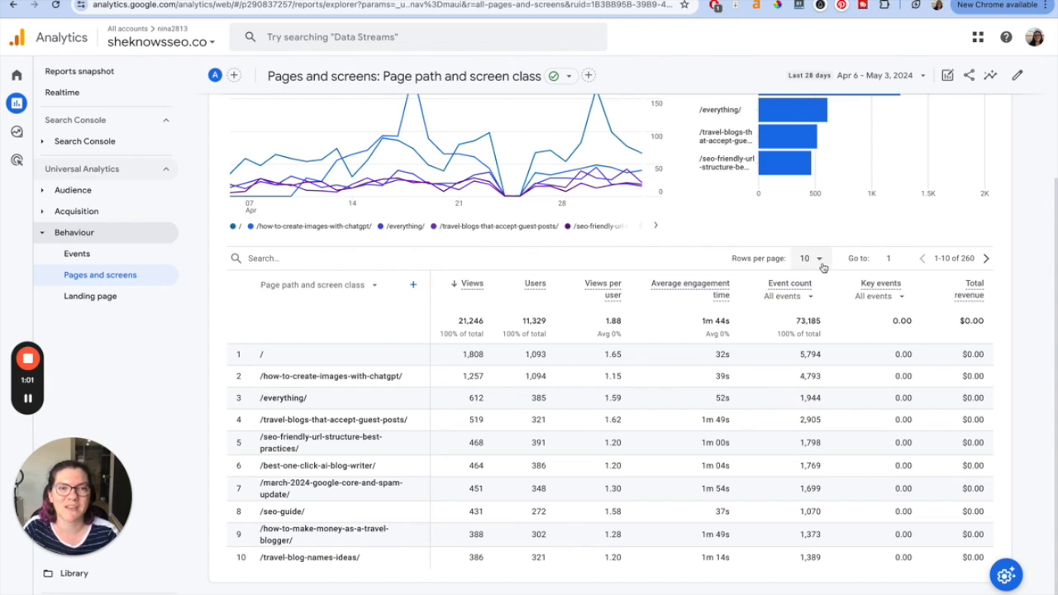
mouse_move(820, 261)
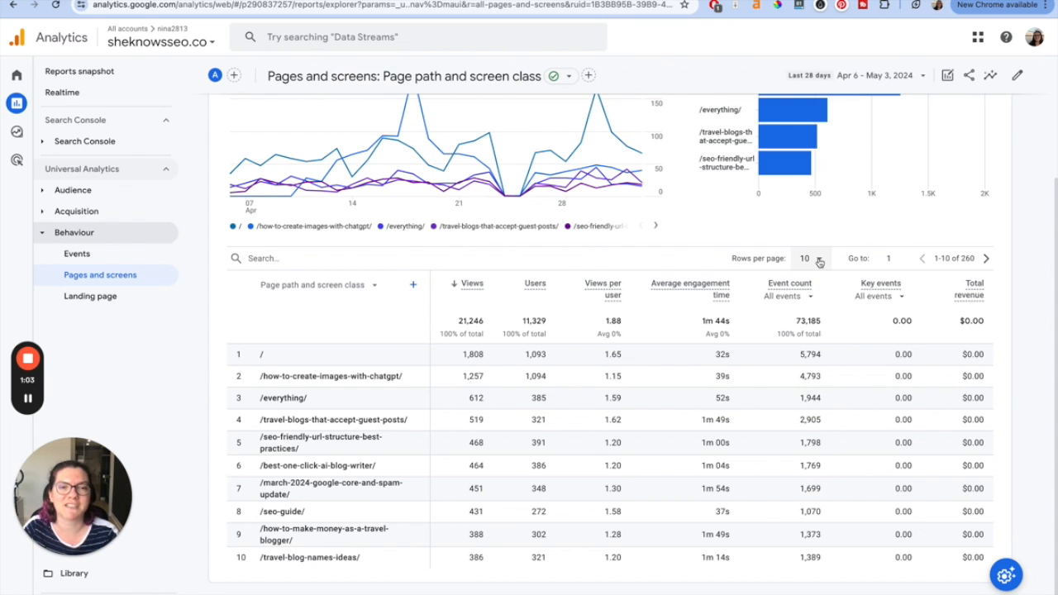
click(811, 258)
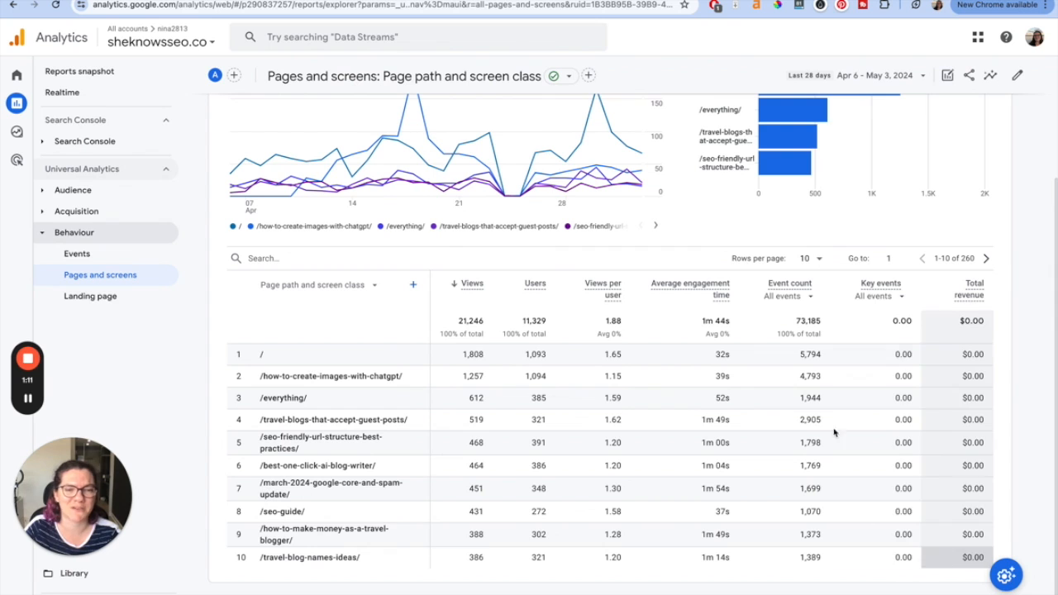
Set Rows per page to 100 and review the table of 260 page paths
click(810, 258)
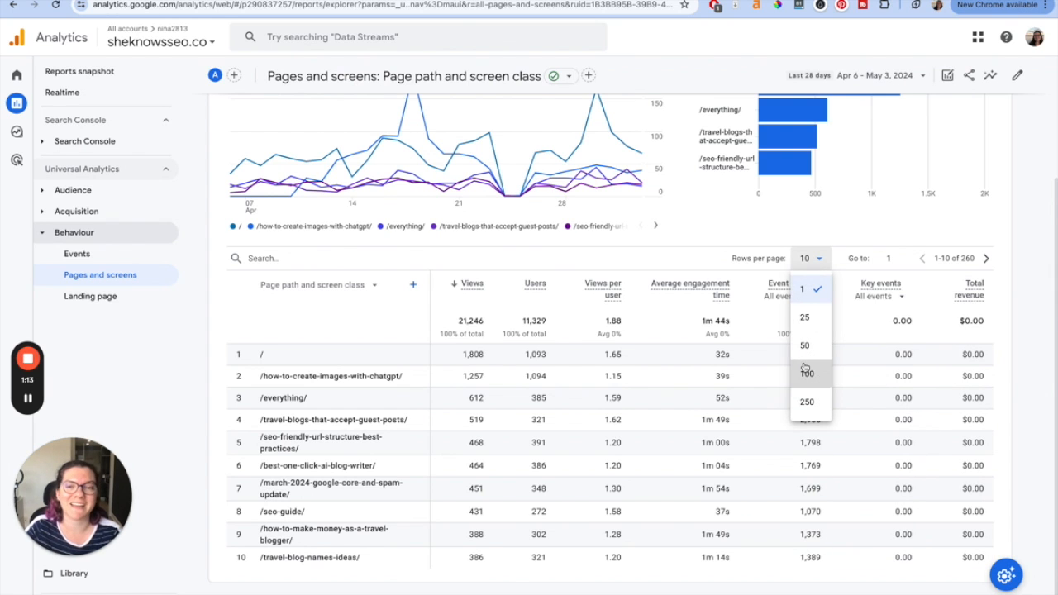
click(807, 374)
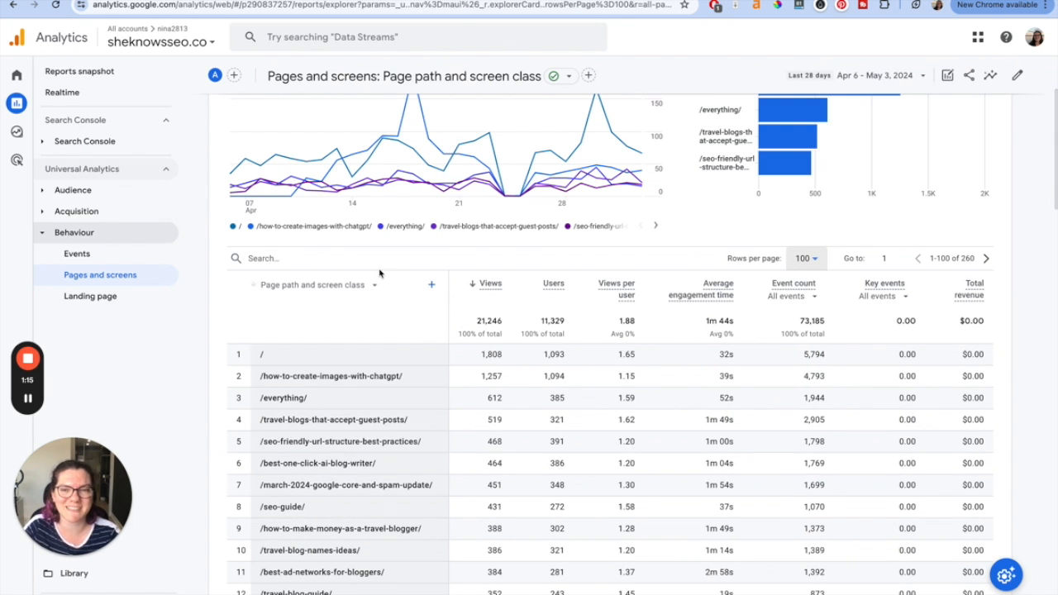
scroll(down, 3)
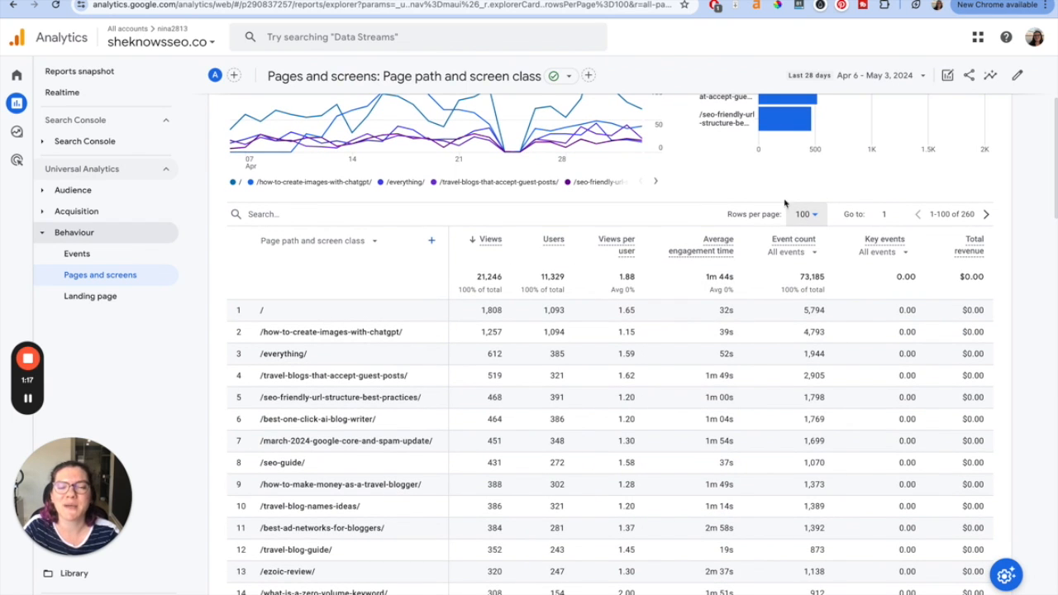
mouse_move(673, 205)
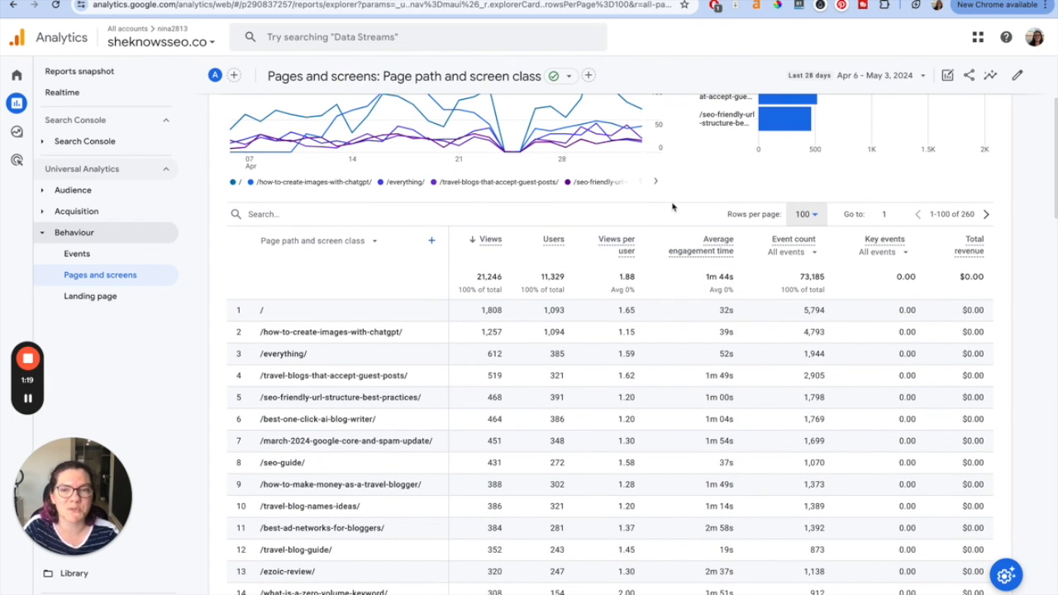
scroll(down, 3)
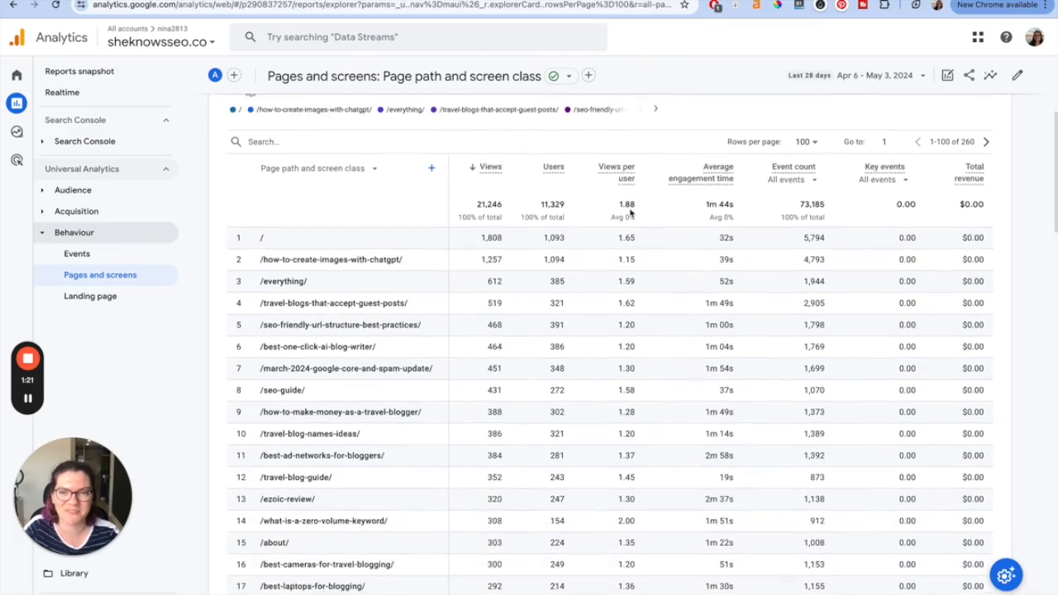
scroll(down, 3)
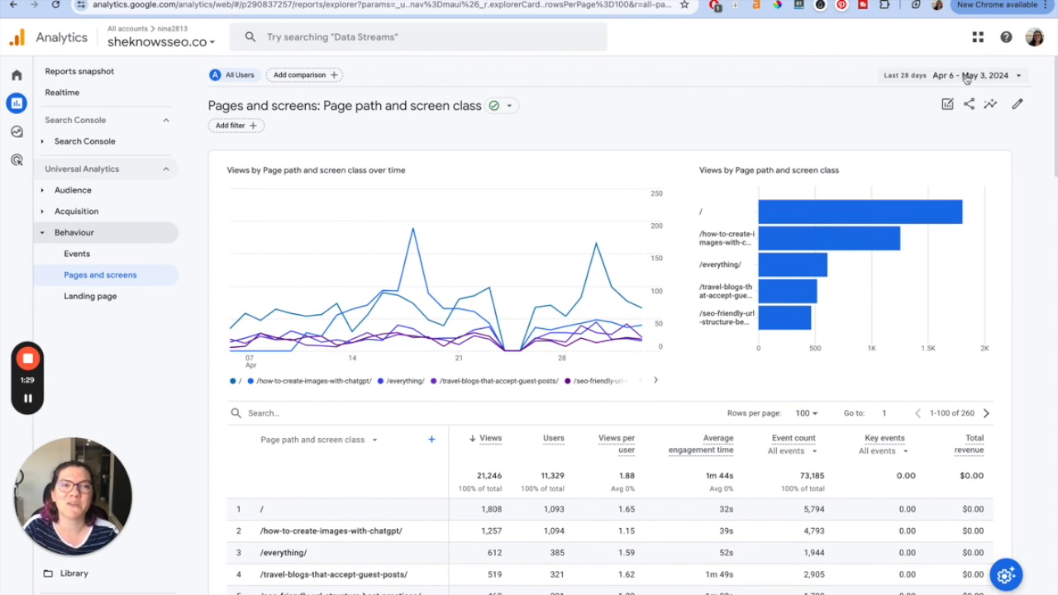
Apply the Last 30 days date range, April 4 – May 3, 2024
click(972, 76)
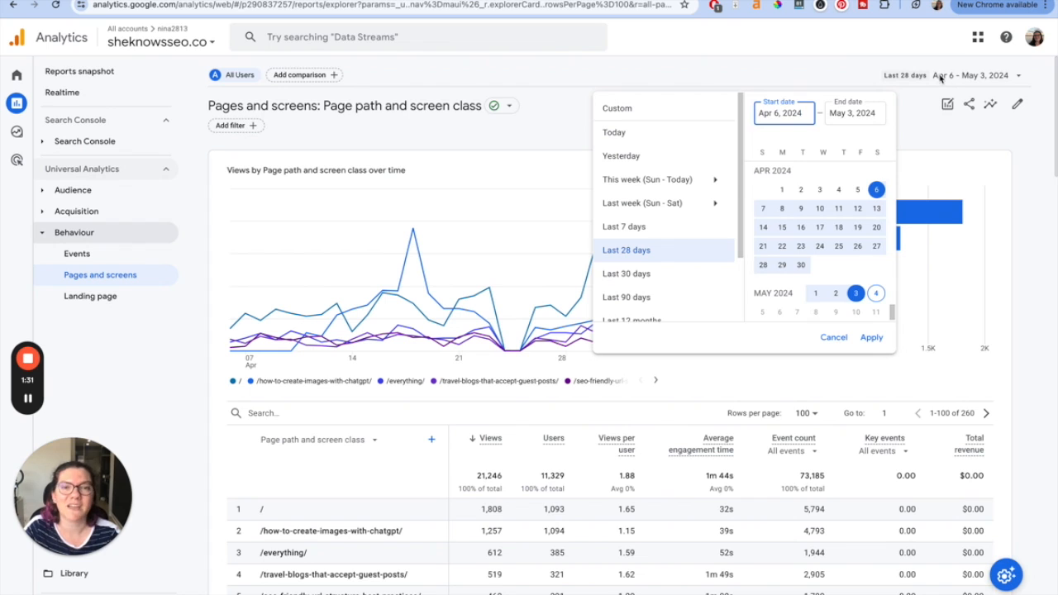
mouse_move(636, 272)
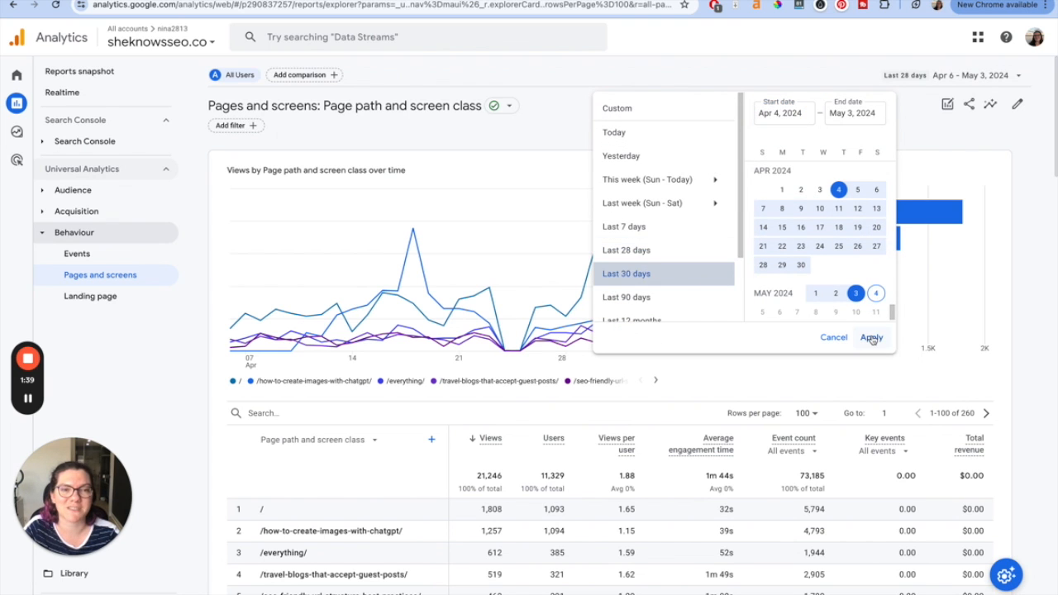
click(870, 337)
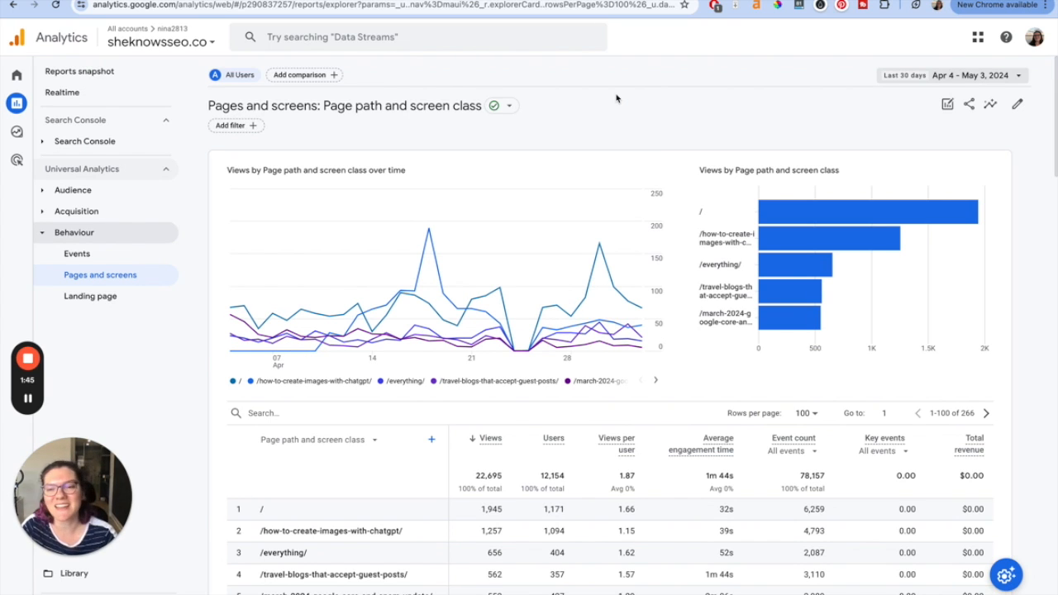
mouse_move(553, 165)
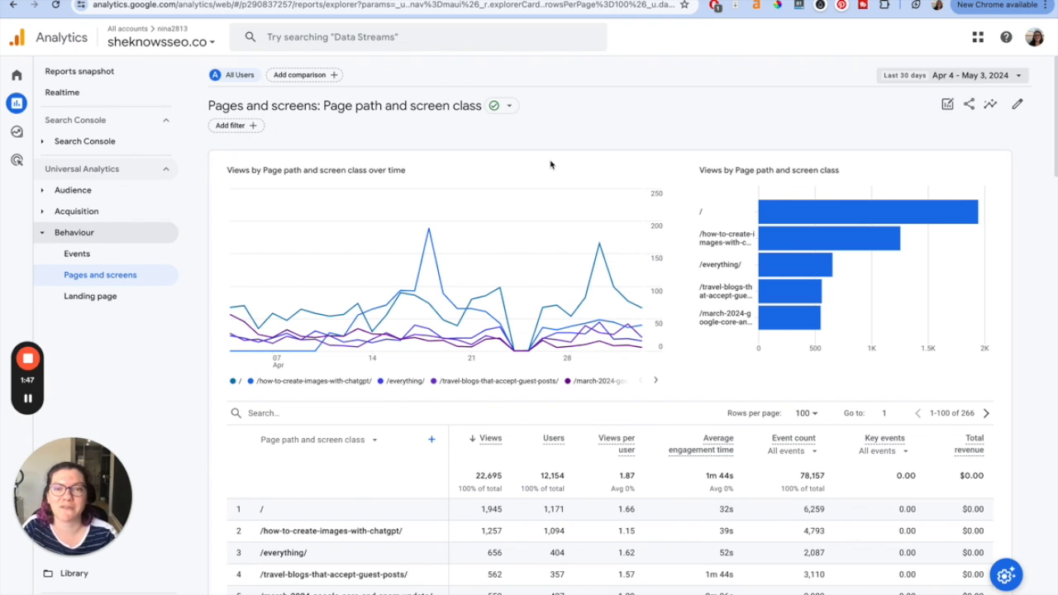
mouse_move(569, 110)
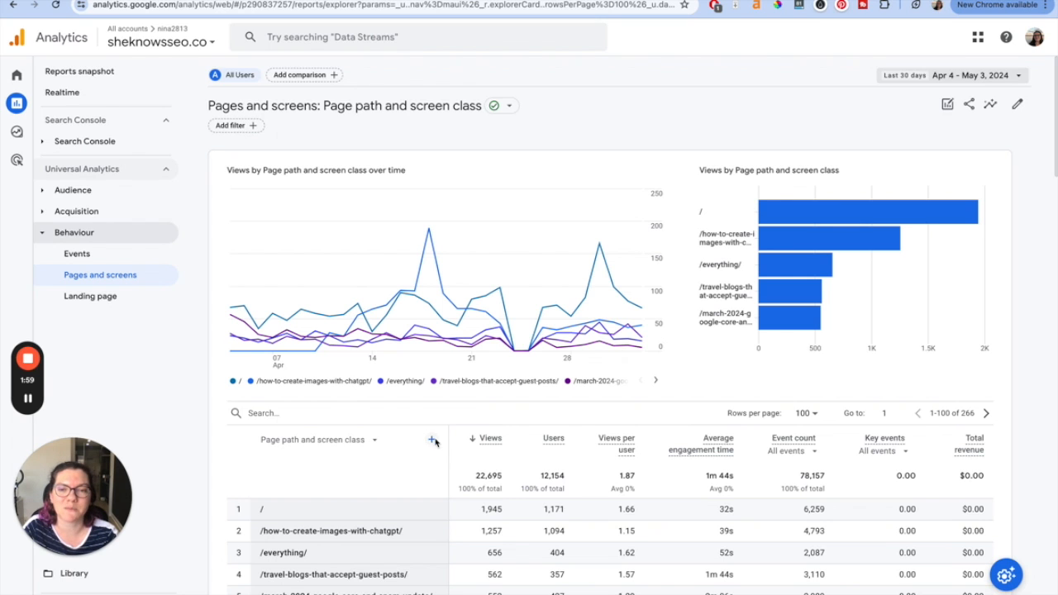
Add Country as a secondary dimension next to Page path and screen class
click(434, 440)
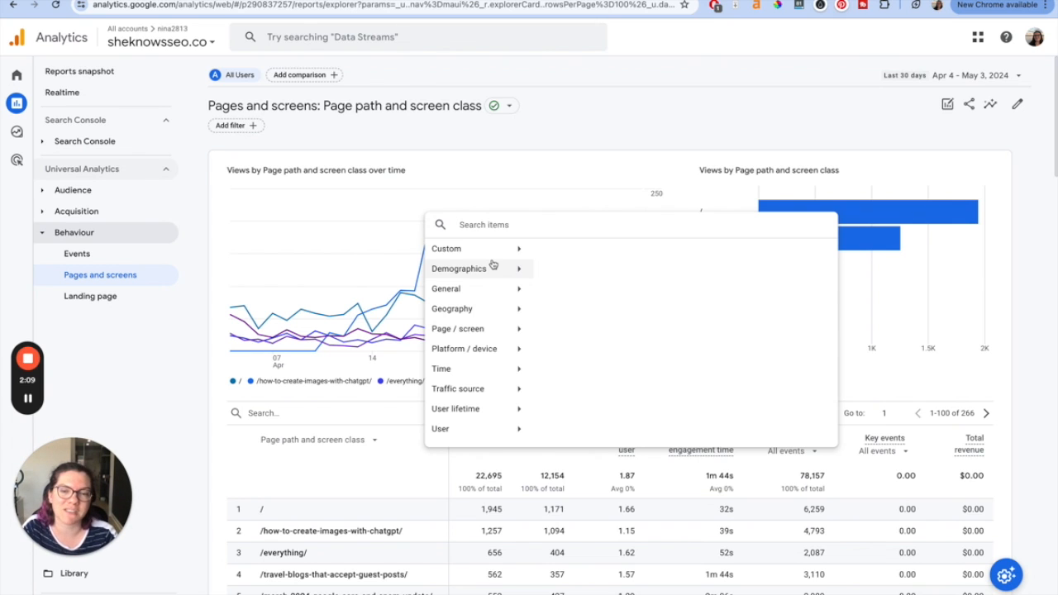
mouse_move(489, 321)
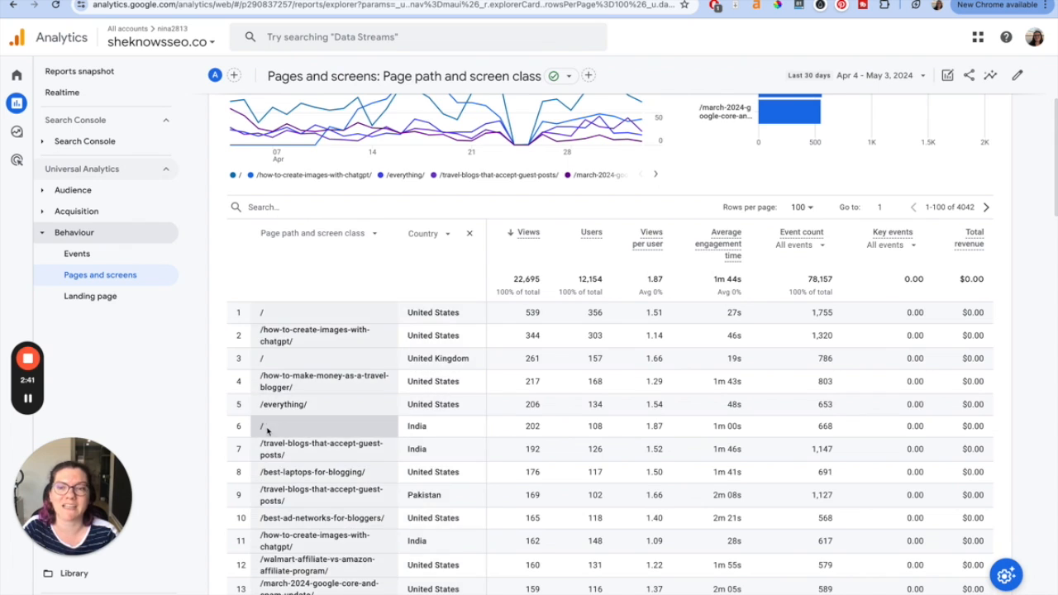
scroll(down, 3)
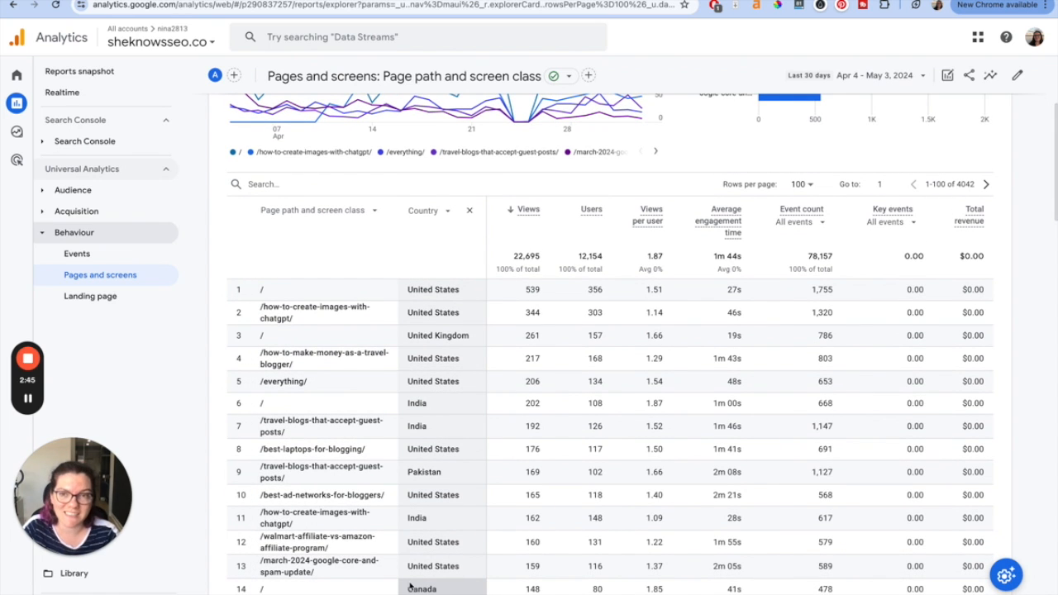
mouse_move(498, 334)
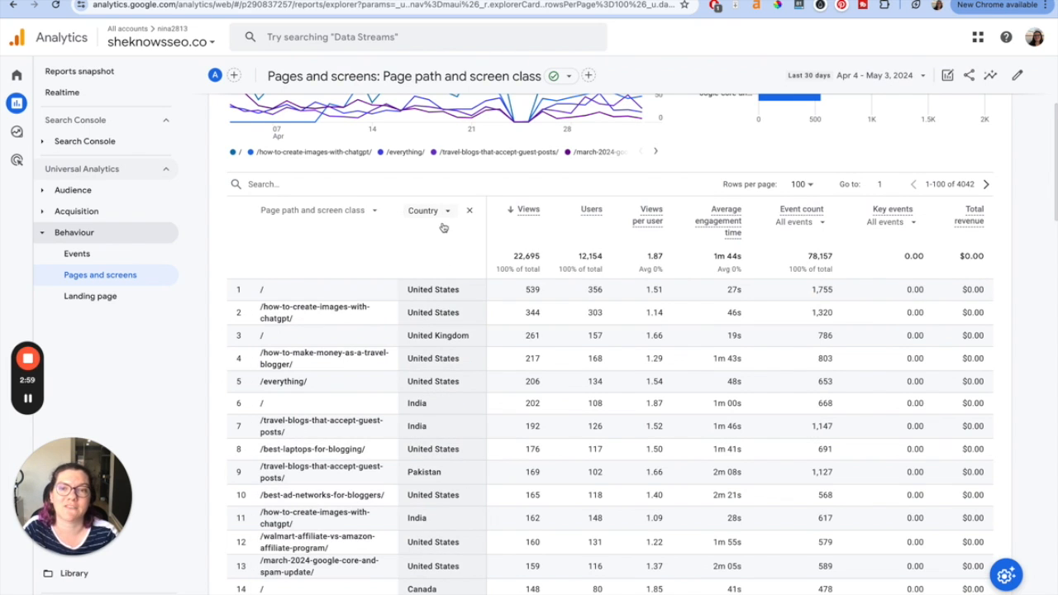
mouse_move(430, 211)
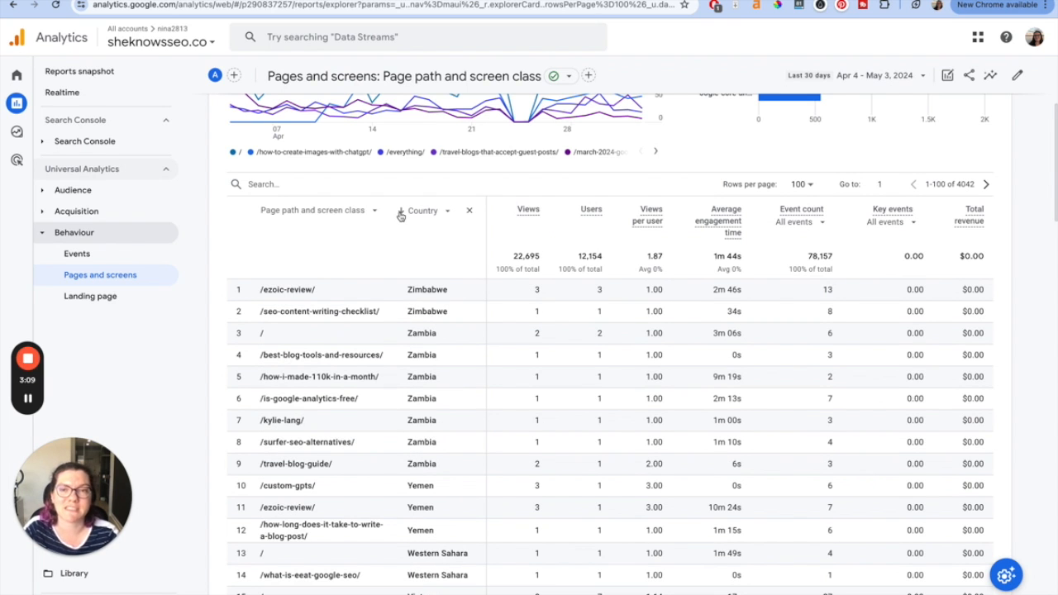
Sort the table ascending by the Country column
click(402, 213)
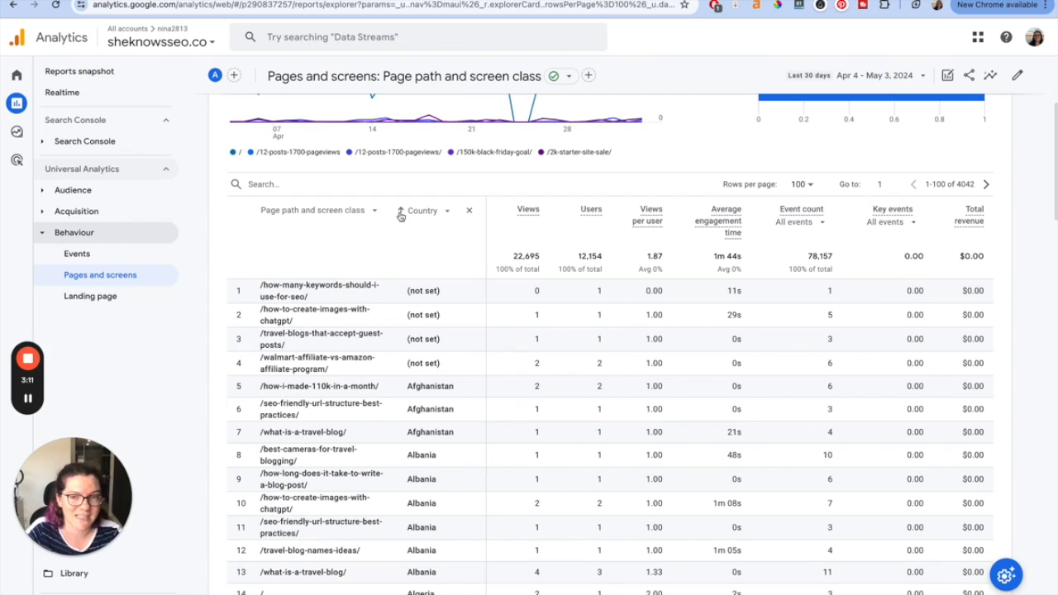
scroll(down, 3)
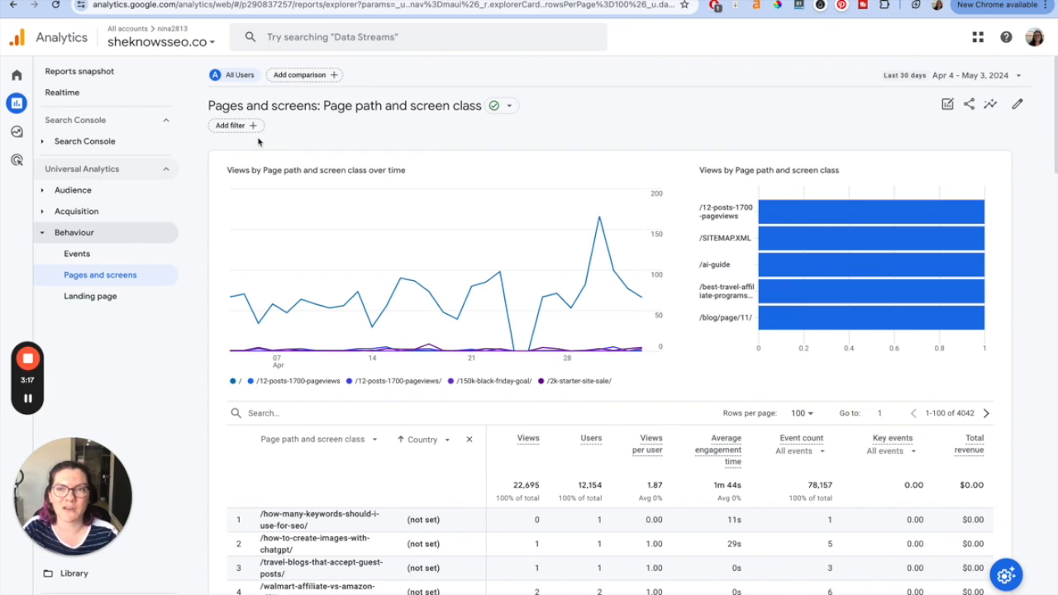
Filter on Landing page + query string containing /how-many-keywords-should-i-use-for-seo/
click(234, 126)
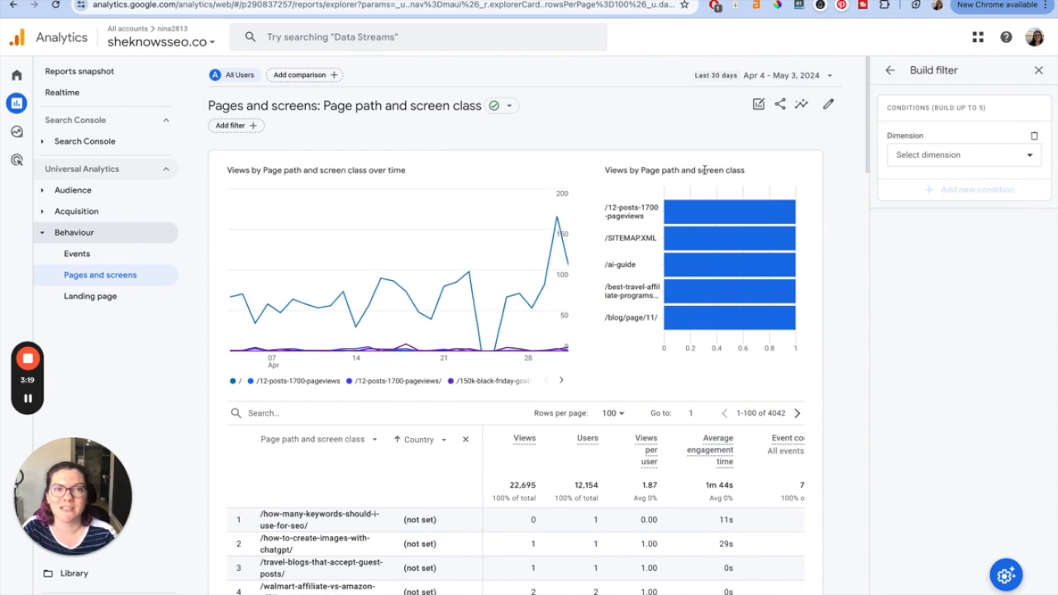
click(959, 156)
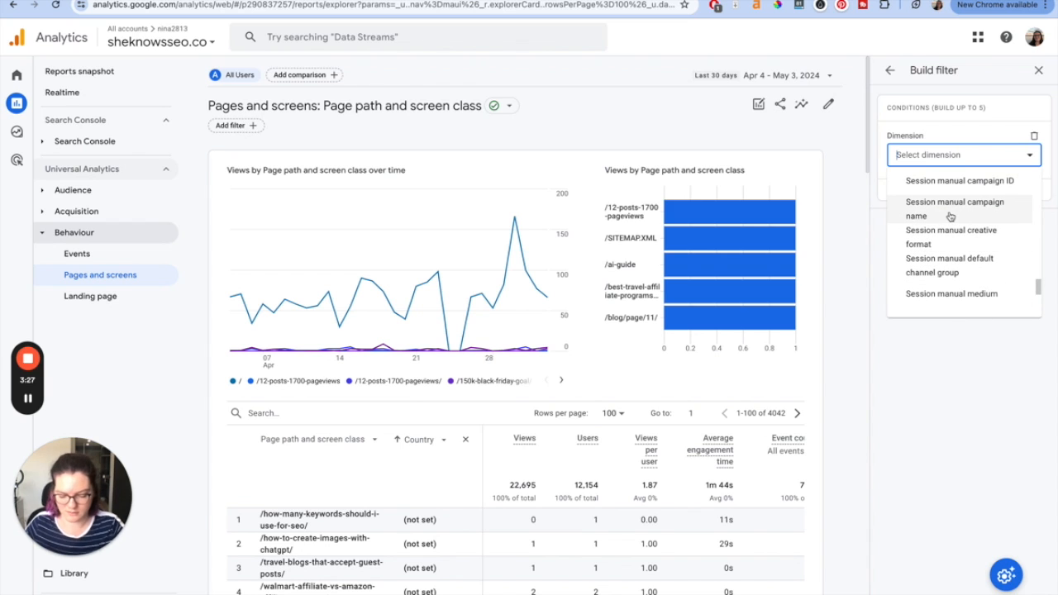
text(string)
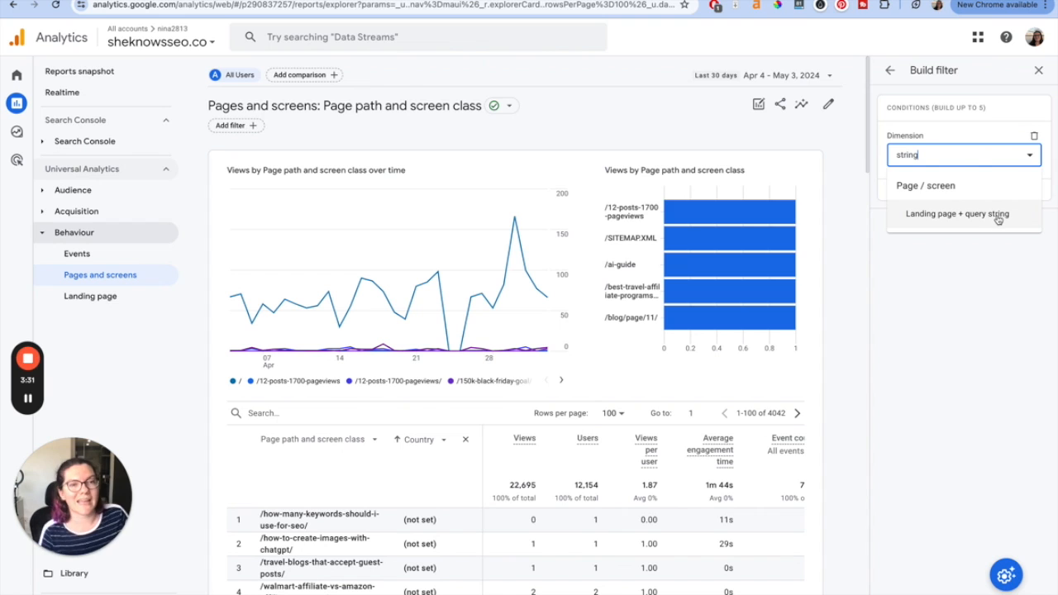
click(955, 213)
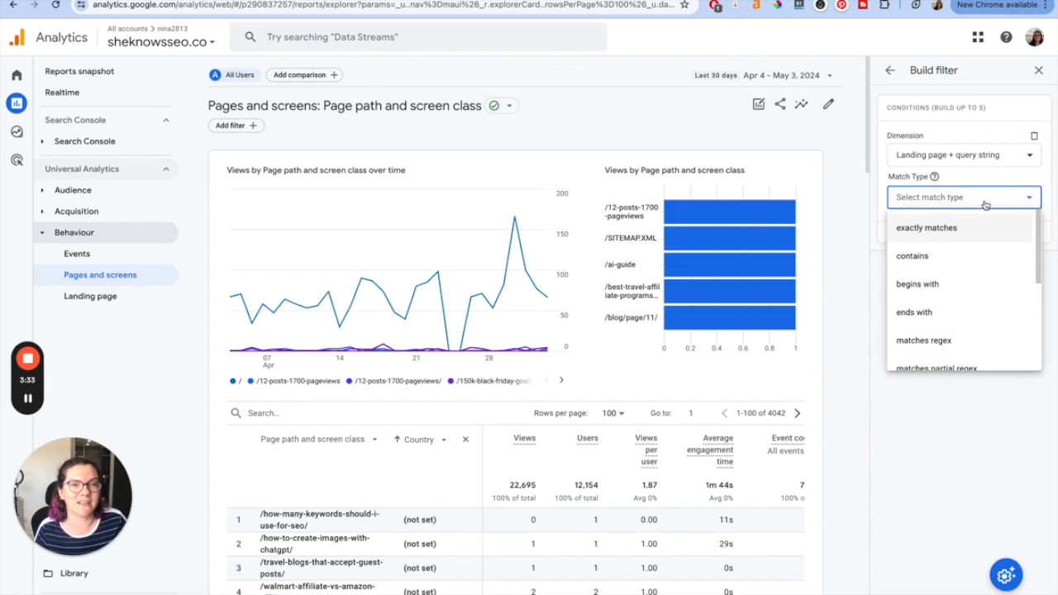
click(913, 255)
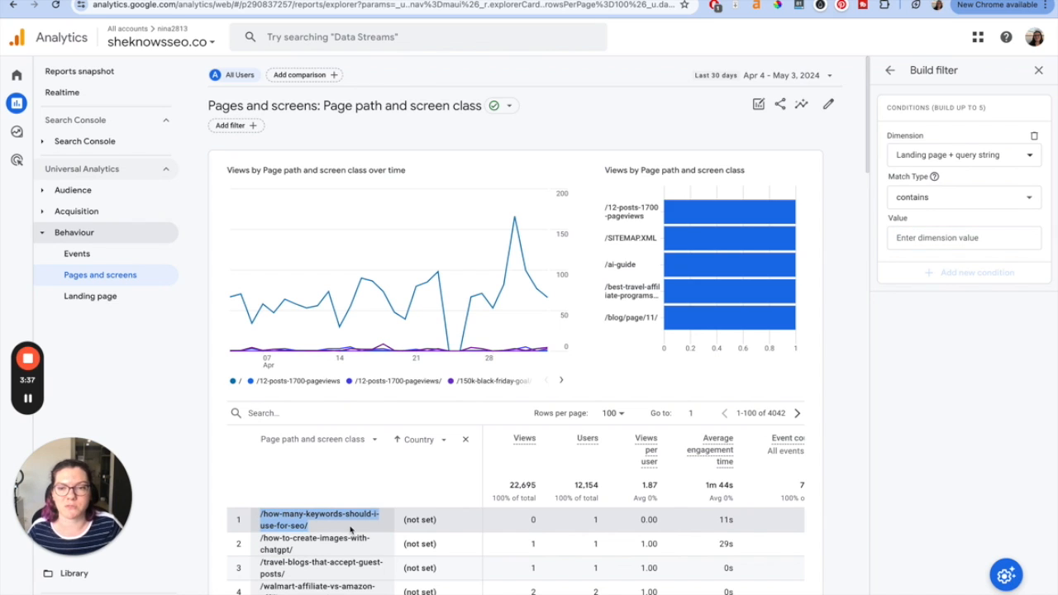
text(/how-many-keywords-should-i-use-for-seo/)
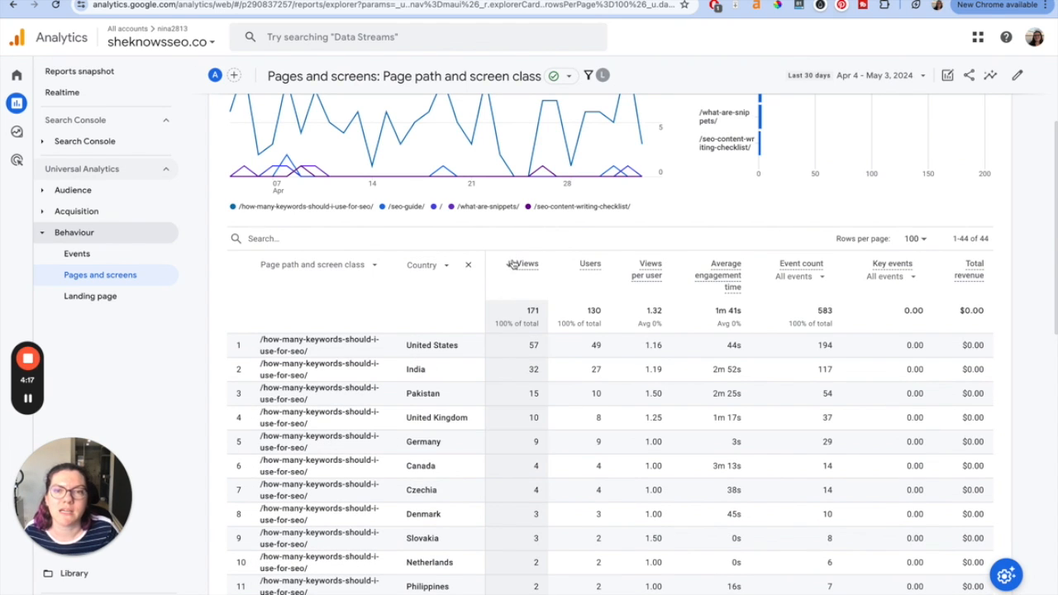
scroll(down, 3)
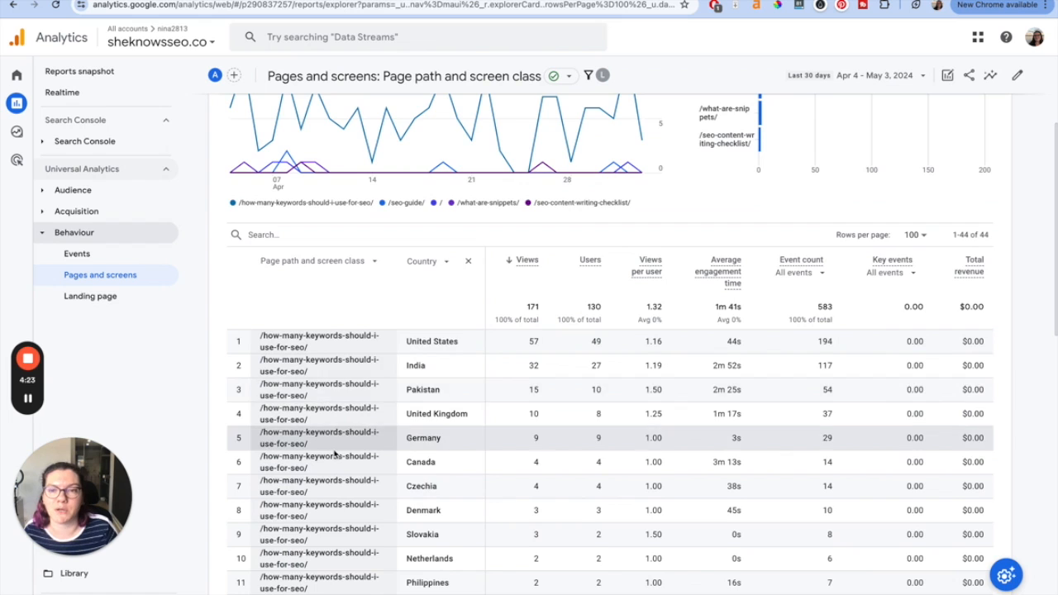
scroll(down, 3)
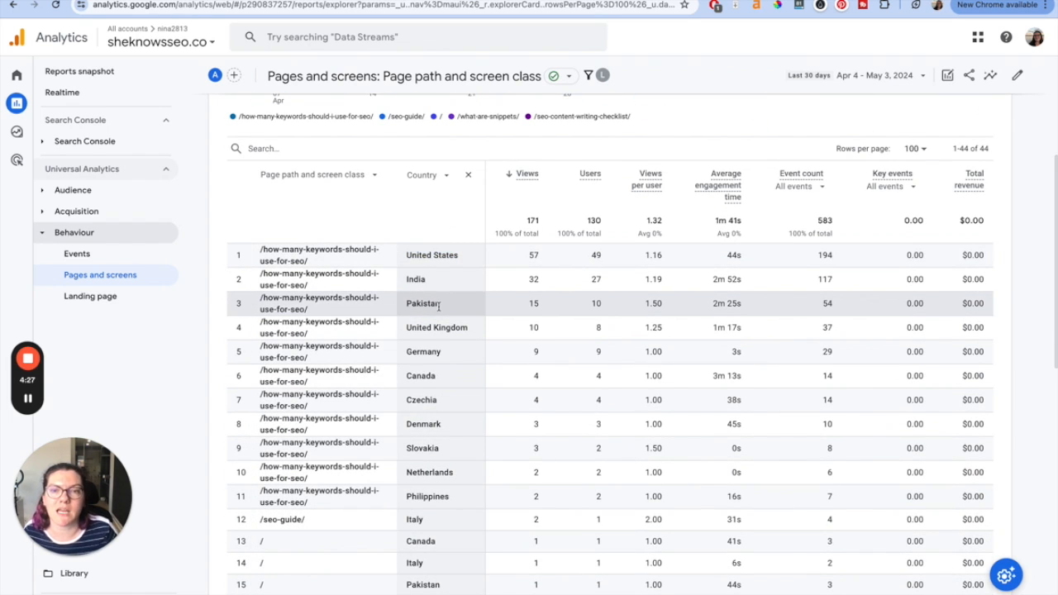
mouse_move(438, 357)
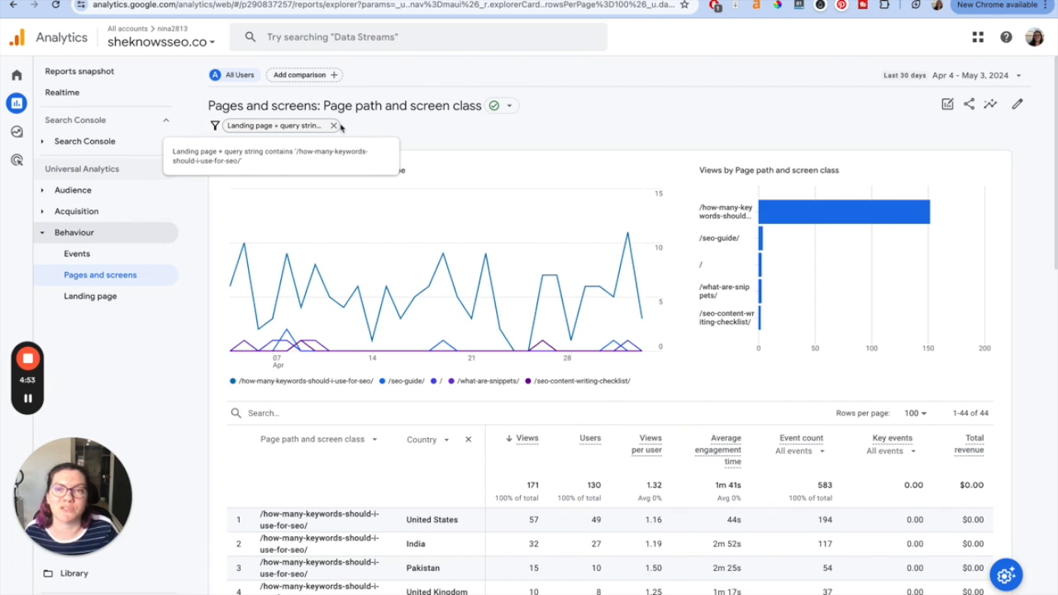
Remove the Landing page + query string filter chip to restore all 4,042 rows
click(334, 126)
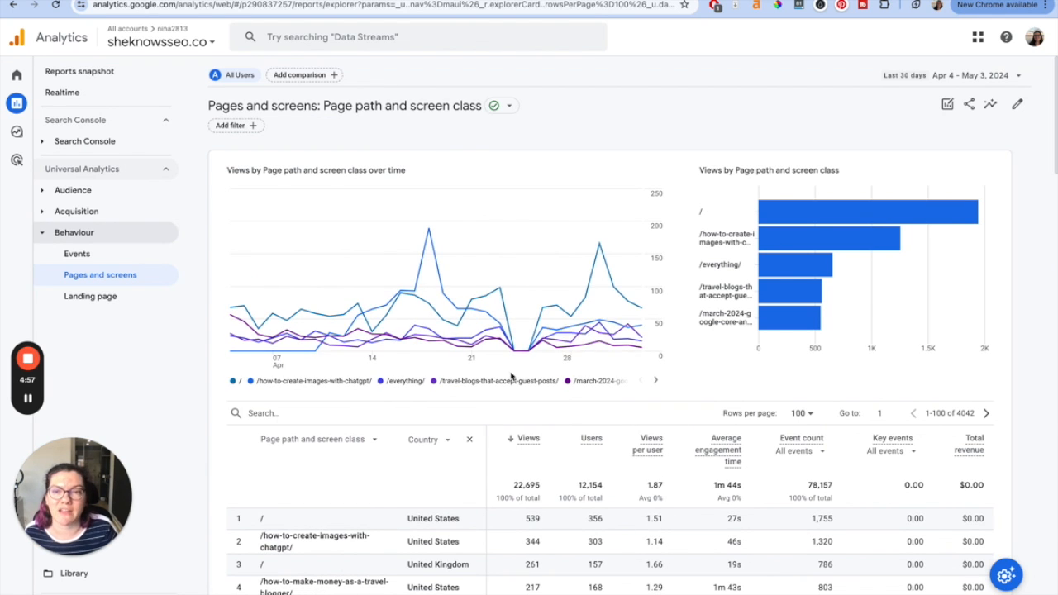
scroll(down, 3)
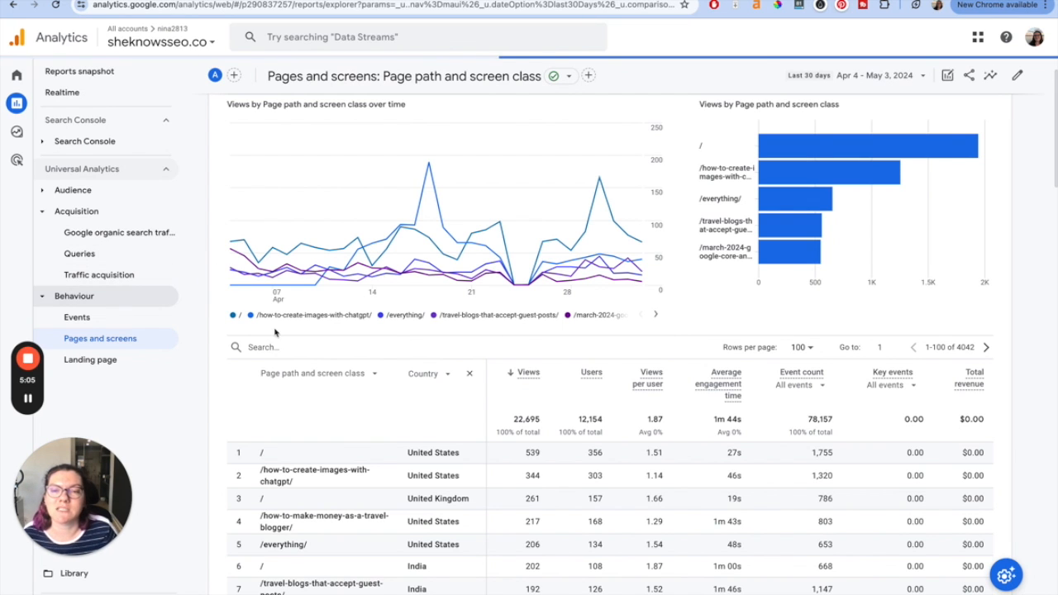
Visit Traffic acquisition, then return to the default Pages and screens report
click(100, 275)
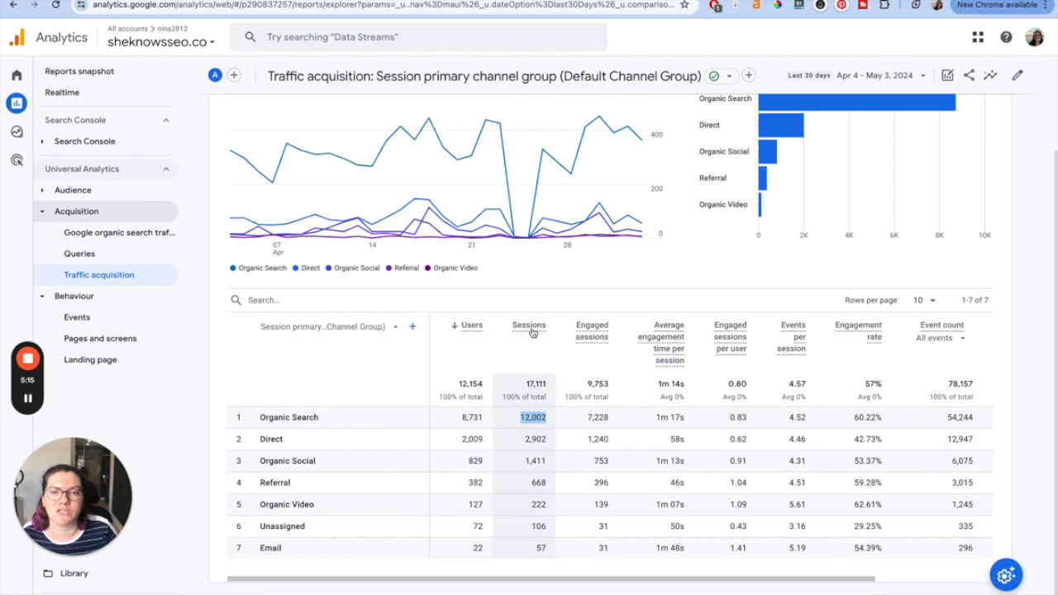
mouse_move(373, 440)
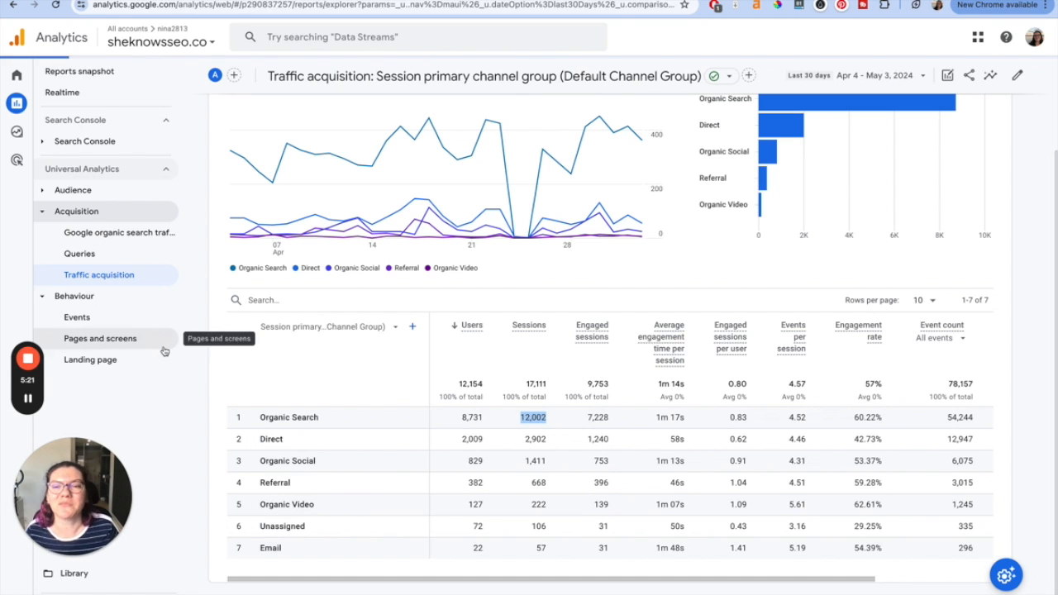
click(100, 338)
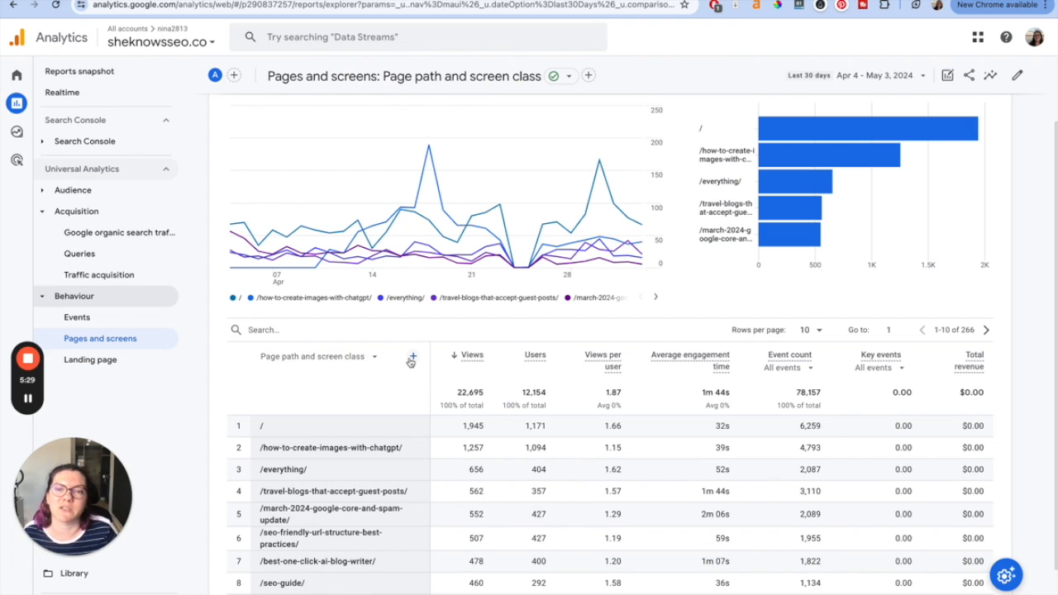
click(410, 357)
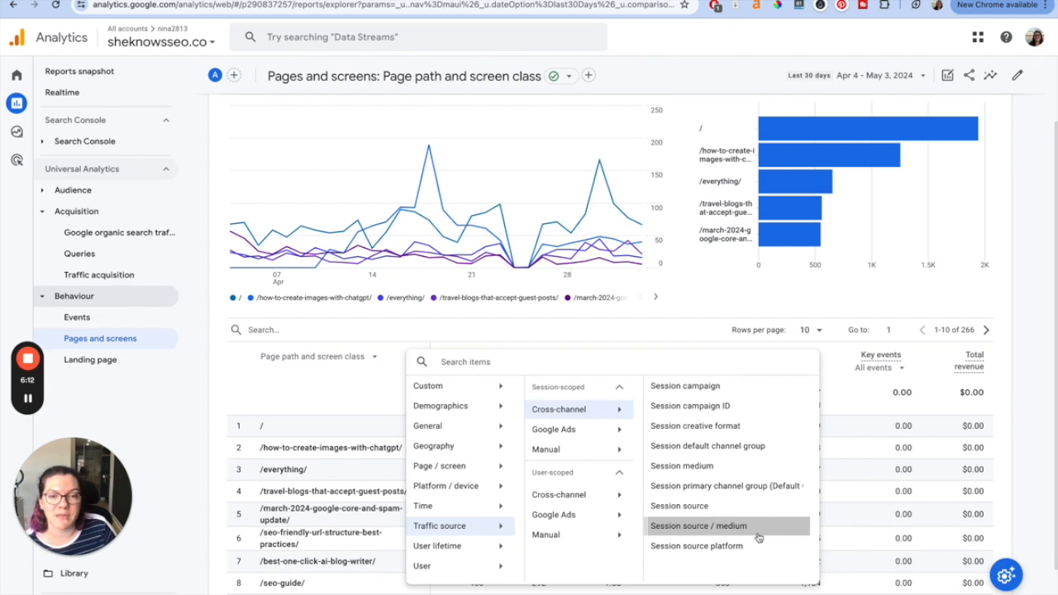
click(698, 526)
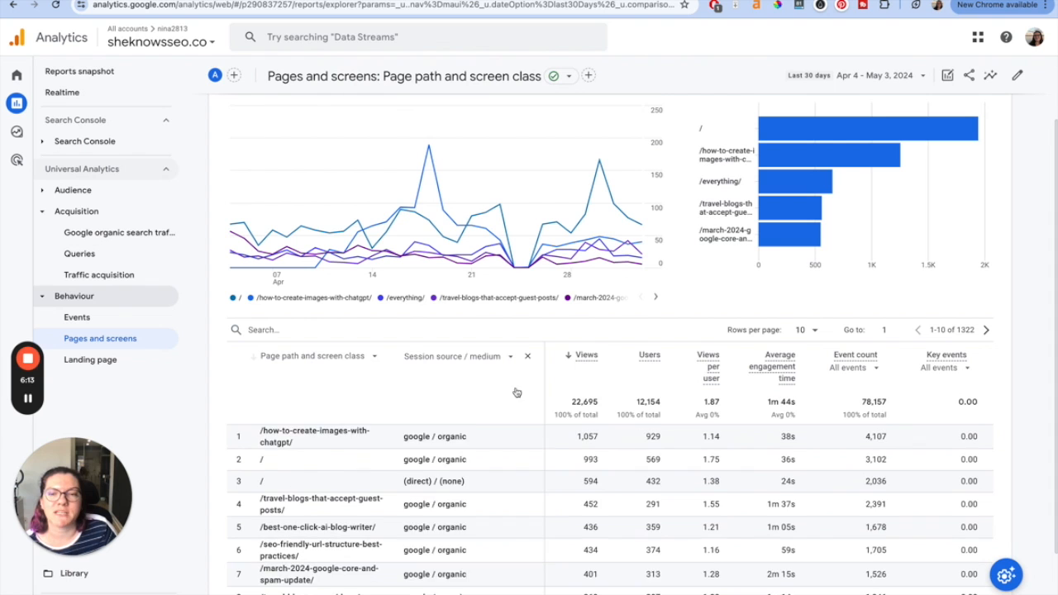
scroll(down, 3)
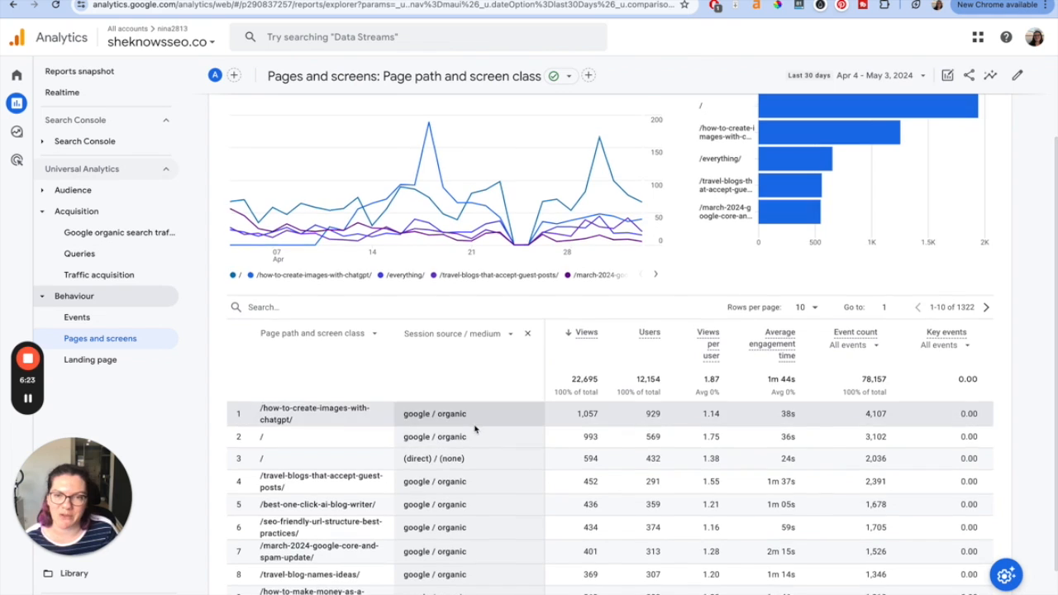
scroll(down, 3)
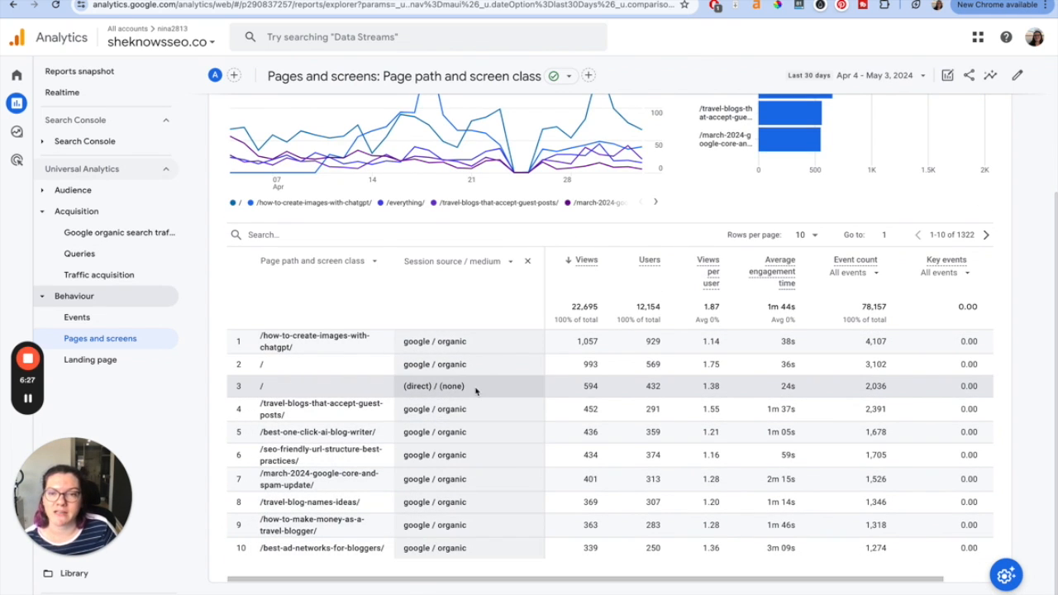
mouse_move(430, 493)
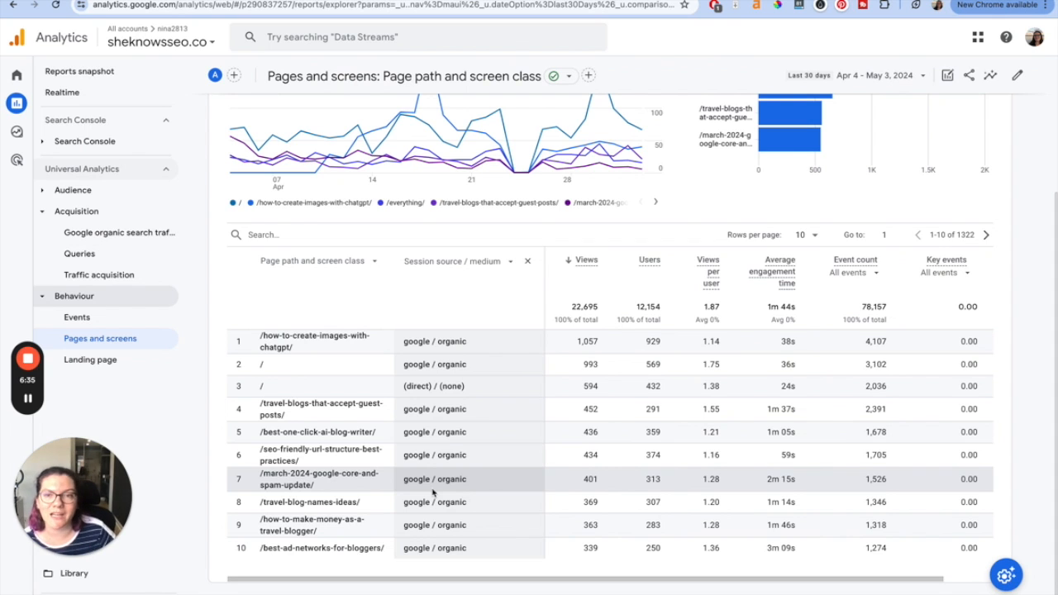
Set Rows per page to 100 and review the 1,322-row source/medium table
click(804, 234)
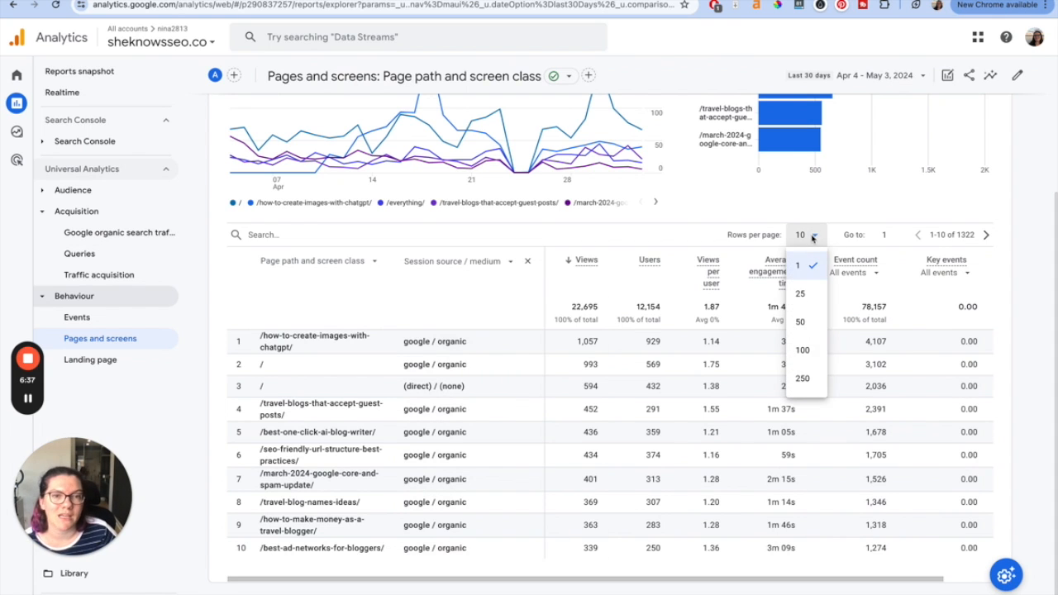
click(802, 351)
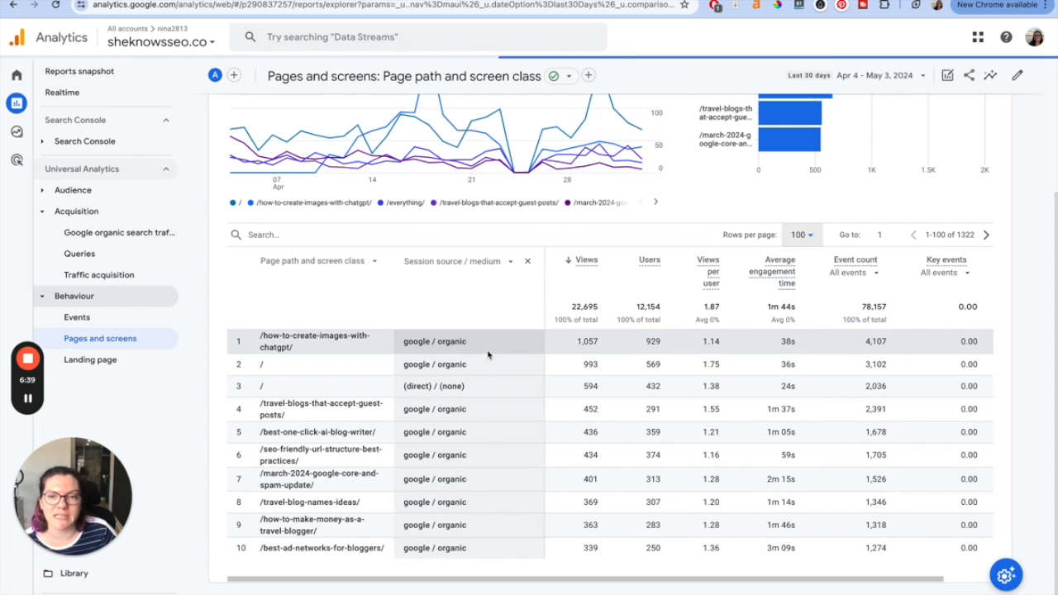
scroll(down, 3)
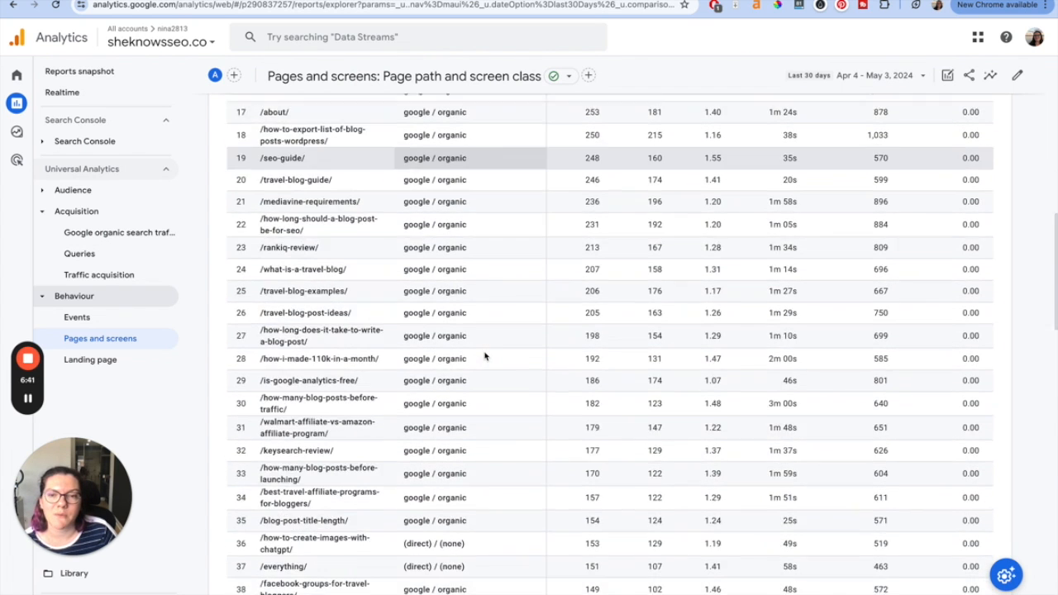
scroll(down, 3)
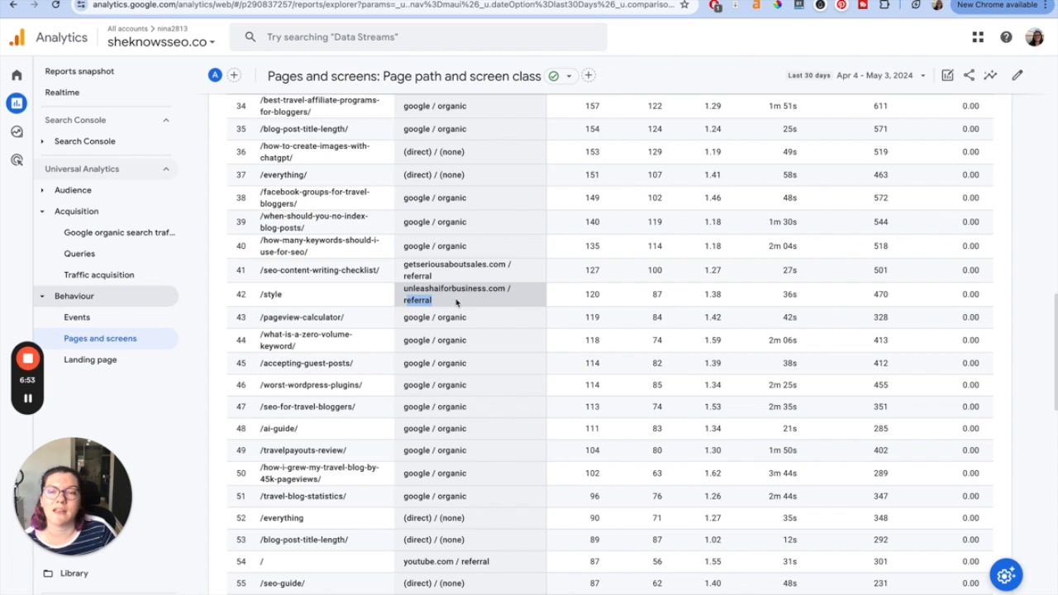
scroll(down, 3)
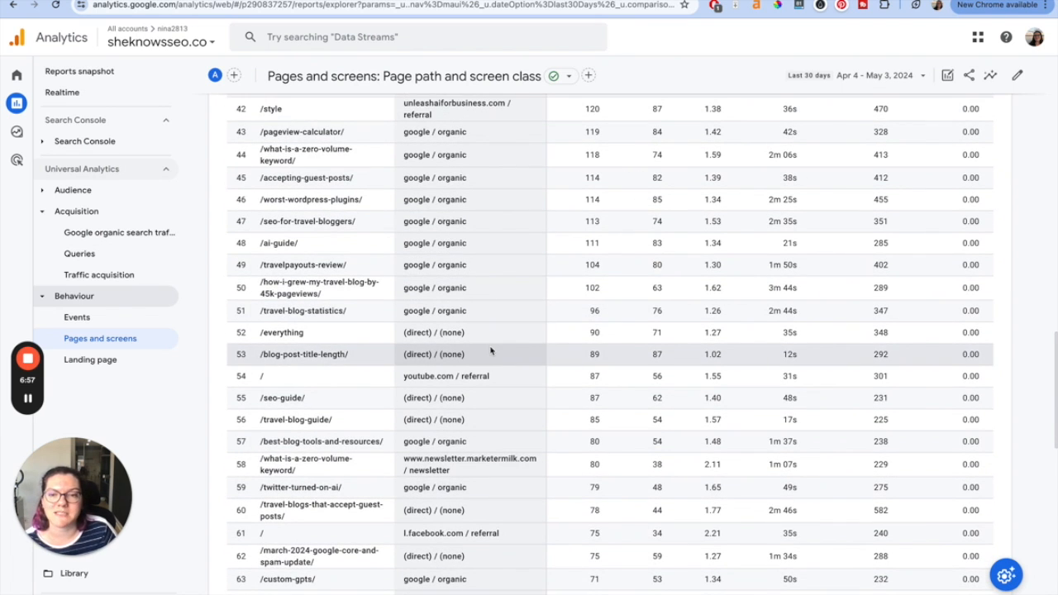
scroll(down, 3)
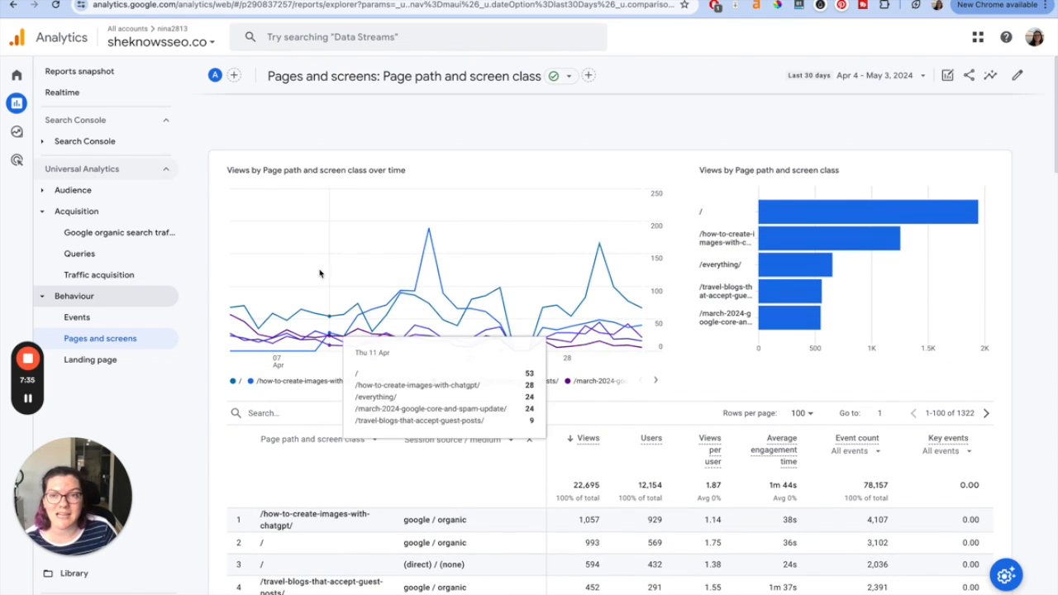
mouse_move(444, 228)
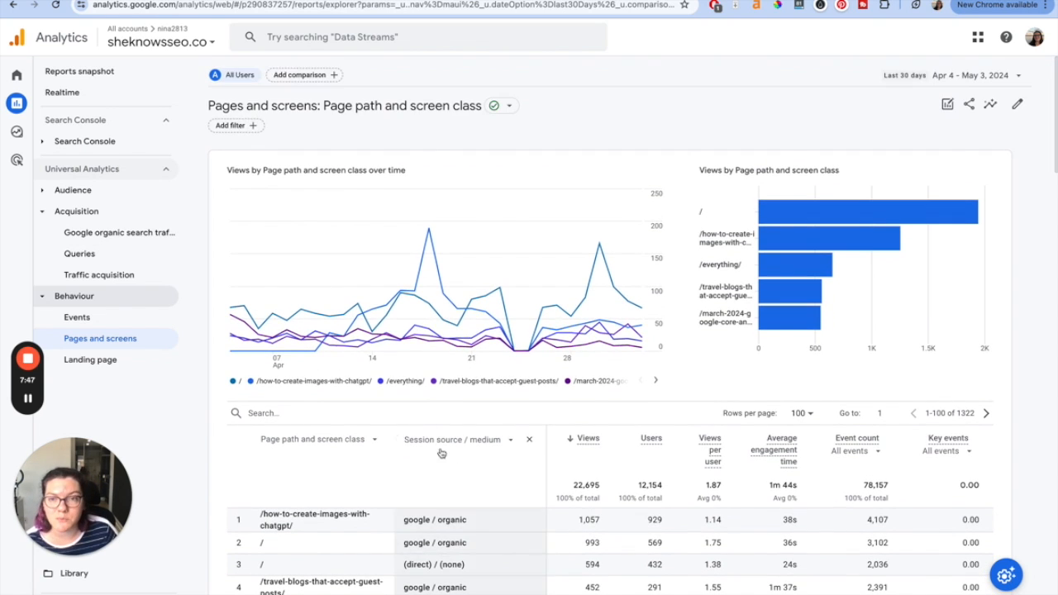
Add a report filter on the Session source / medium dimension
click(235, 126)
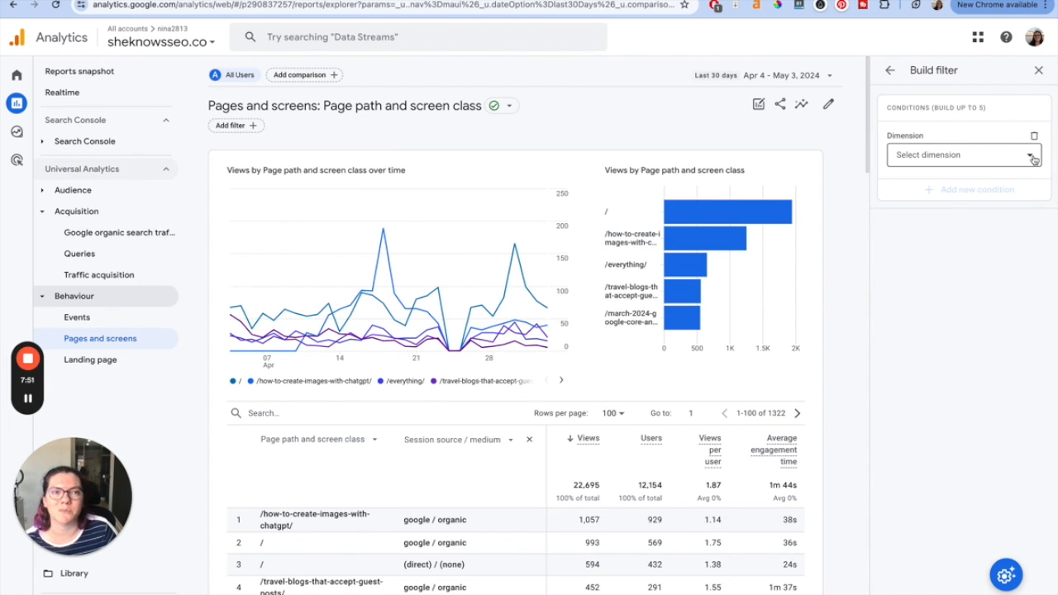
click(959, 155)
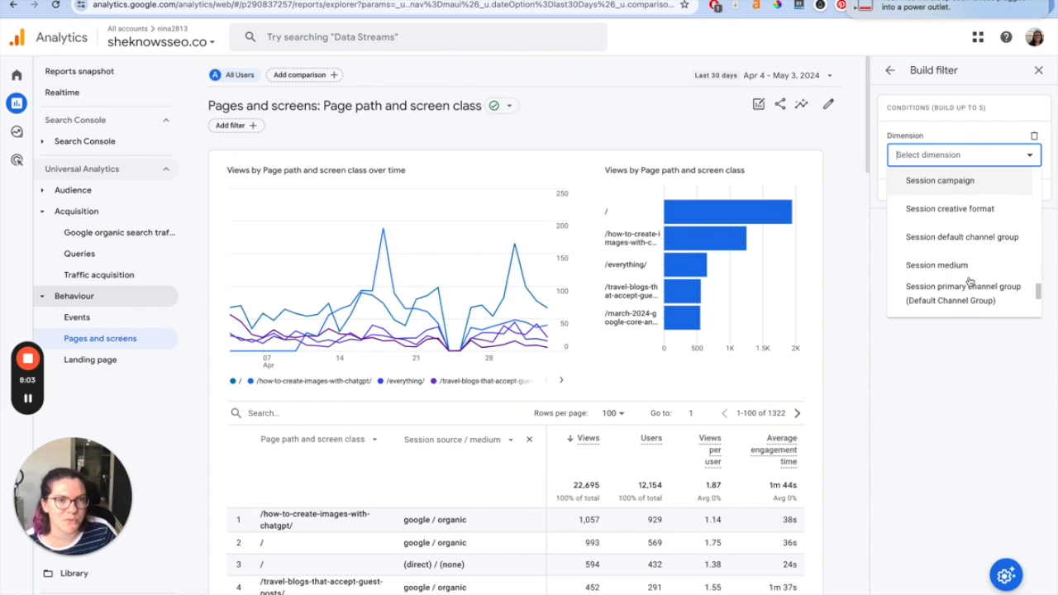
scroll(down, 3)
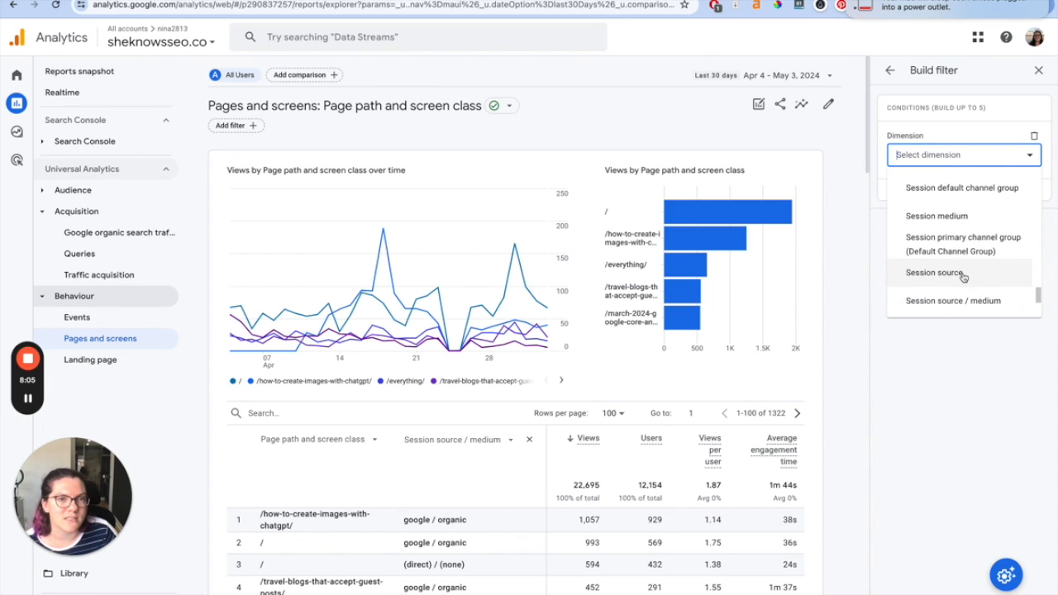
click(953, 301)
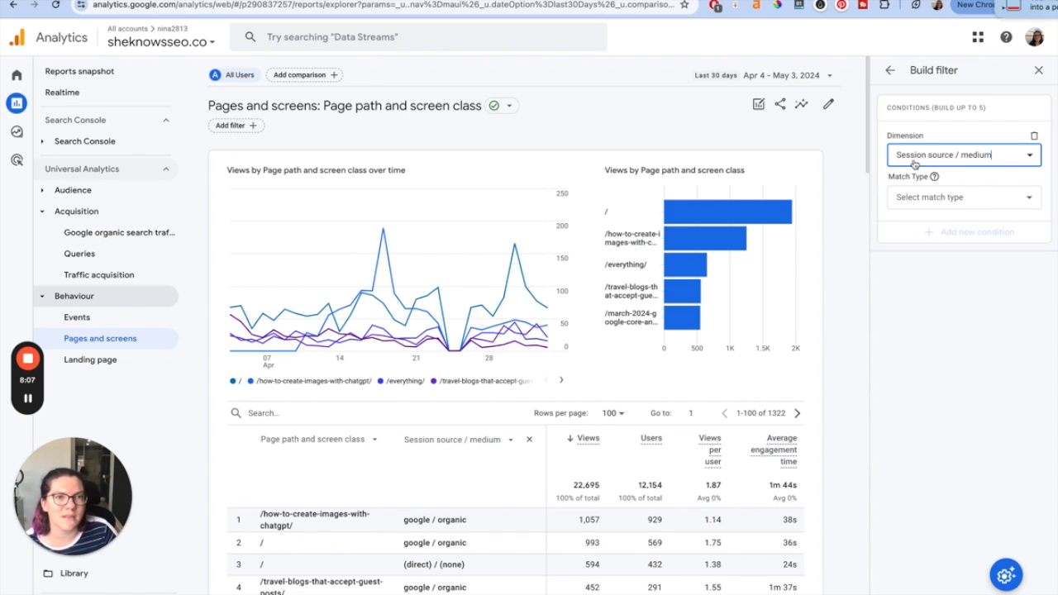
Set the match type and enter 'fa' to target Facebook traffic
click(963, 197)
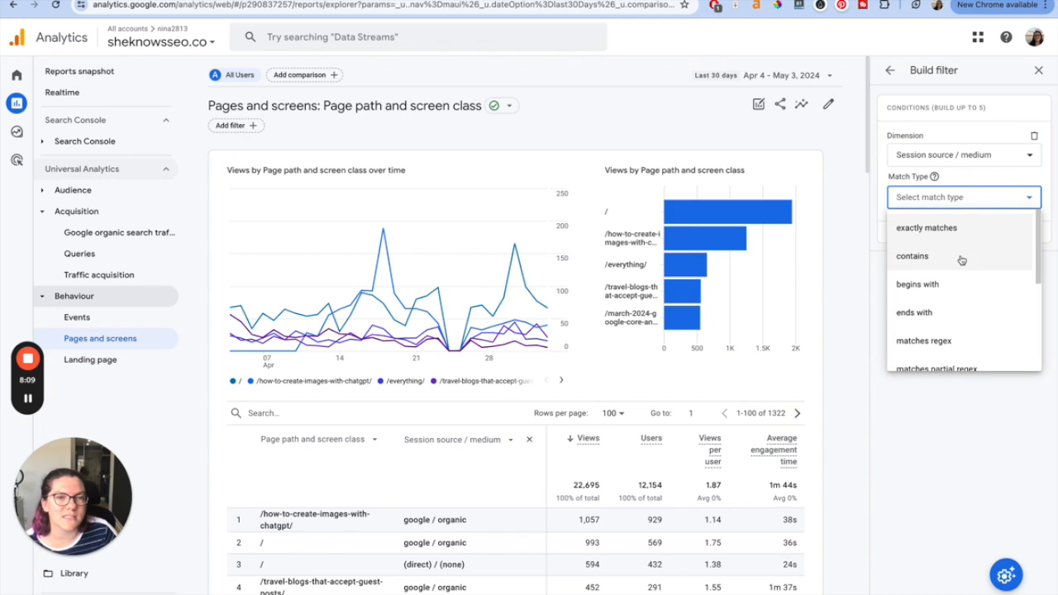
mouse_move(947, 268)
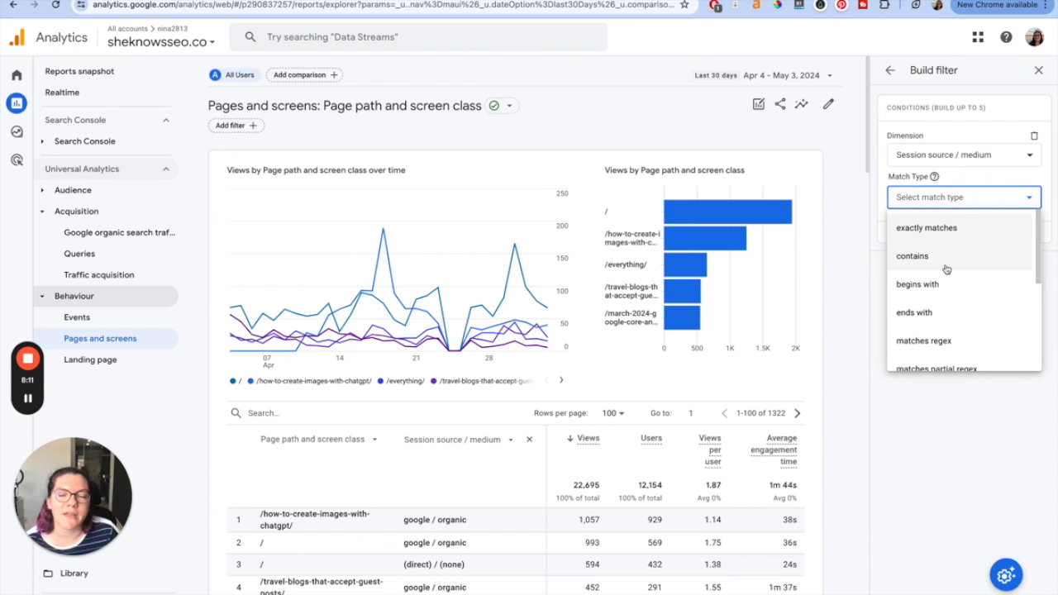
click(913, 254)
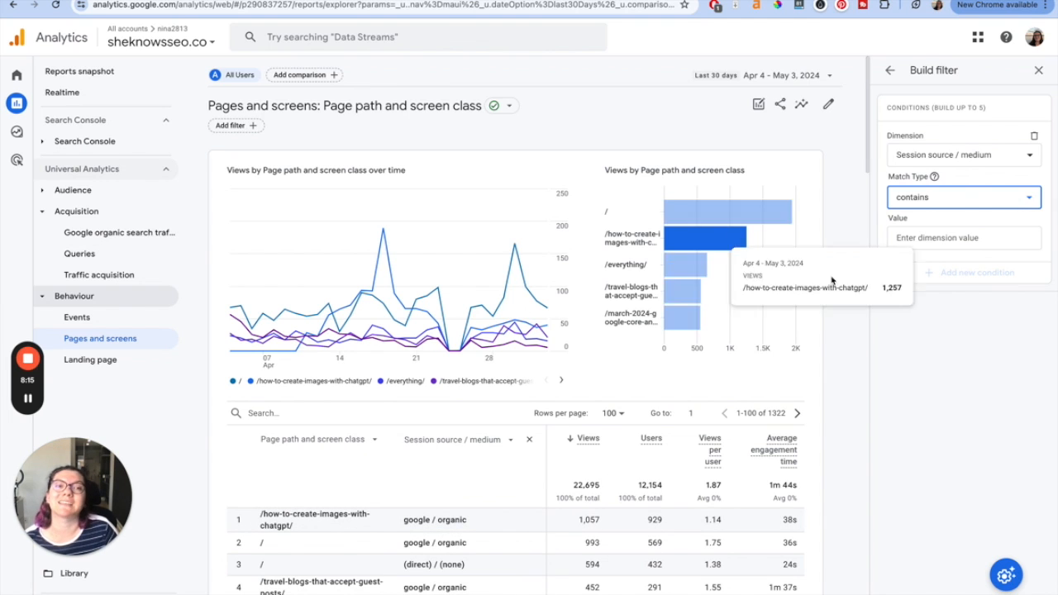
click(960, 197)
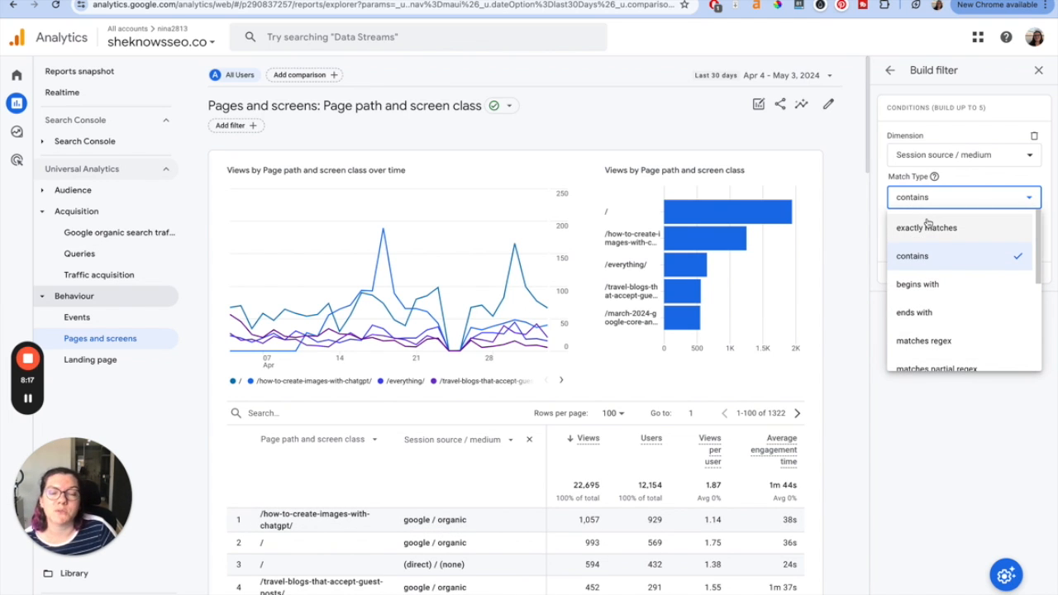
click(926, 228)
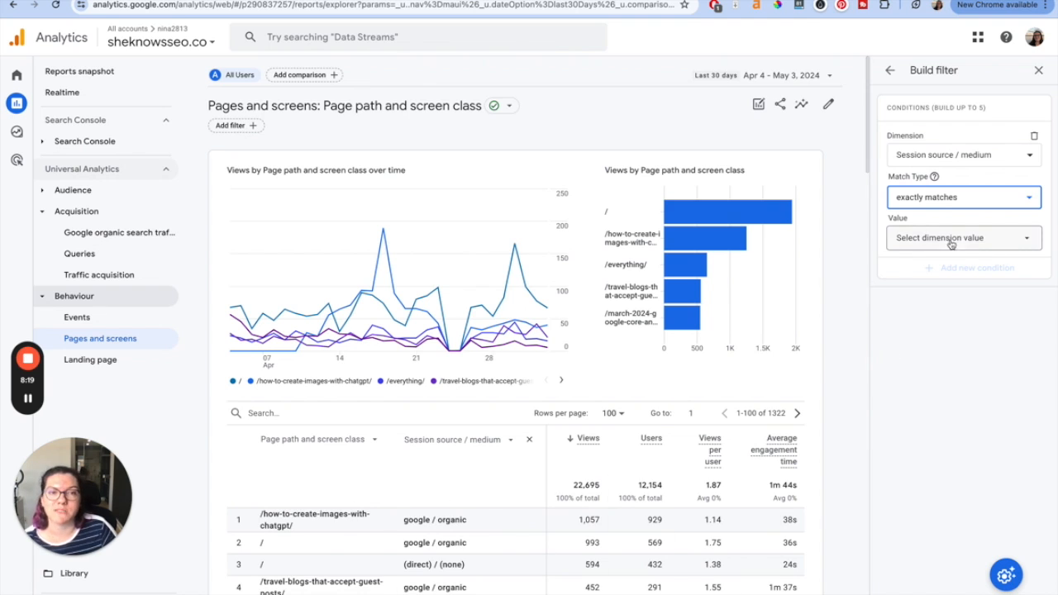
click(963, 197)
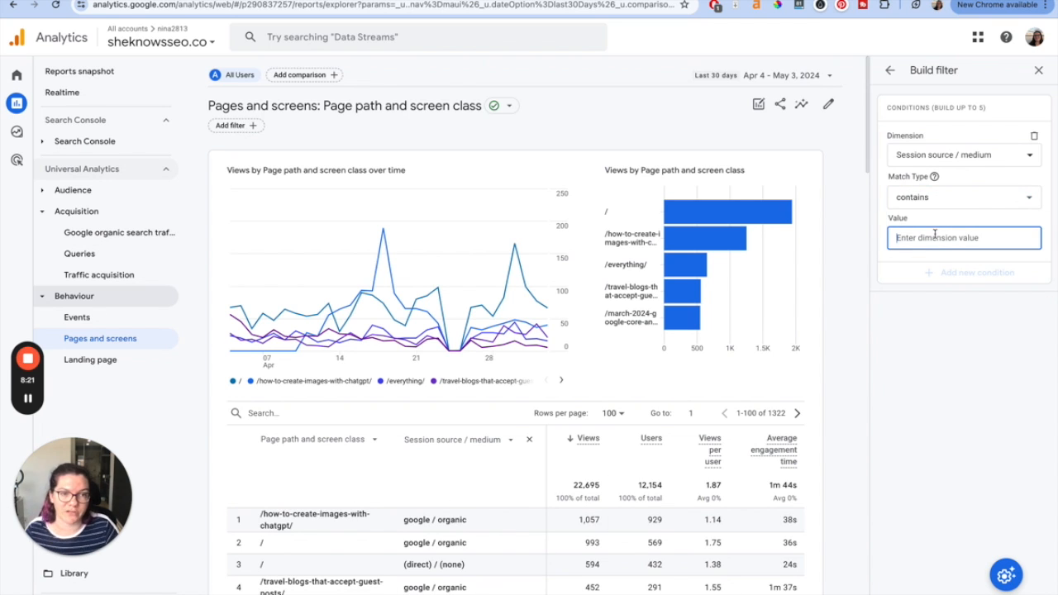
text(fa)
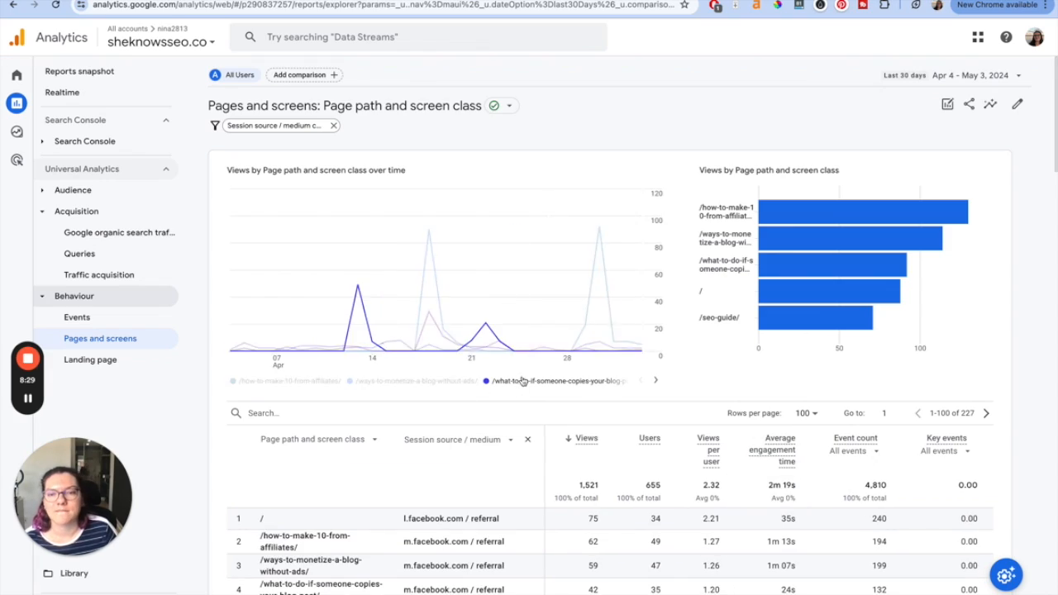
scroll(down, 3)
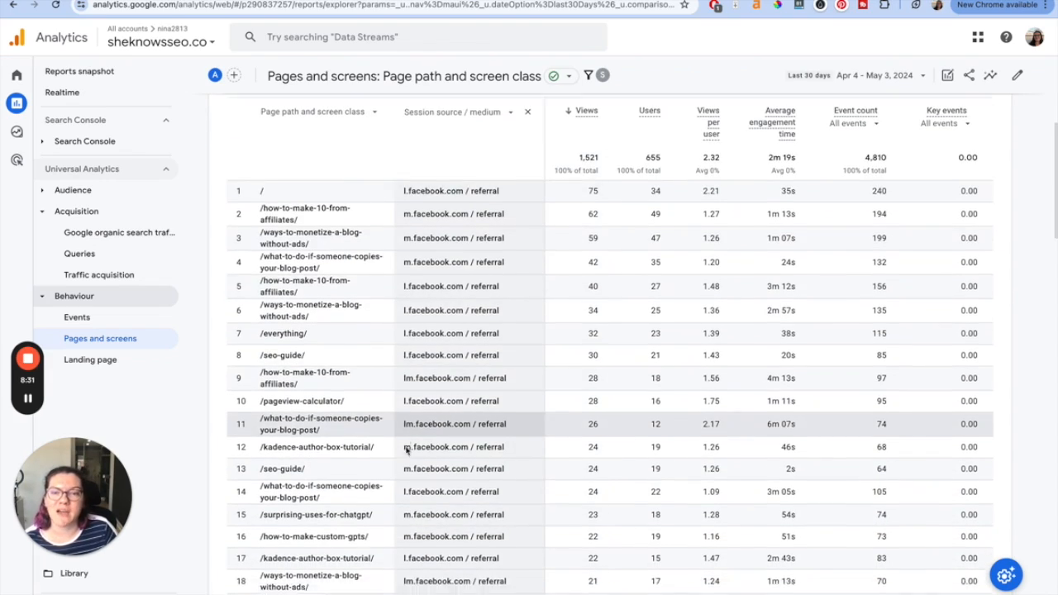
scroll(down, 3)
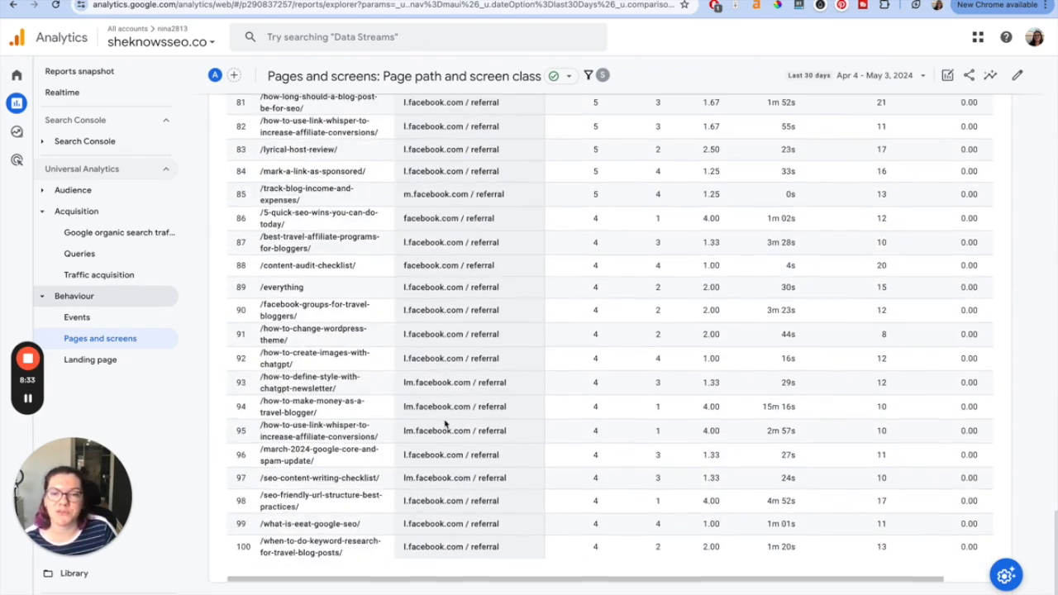